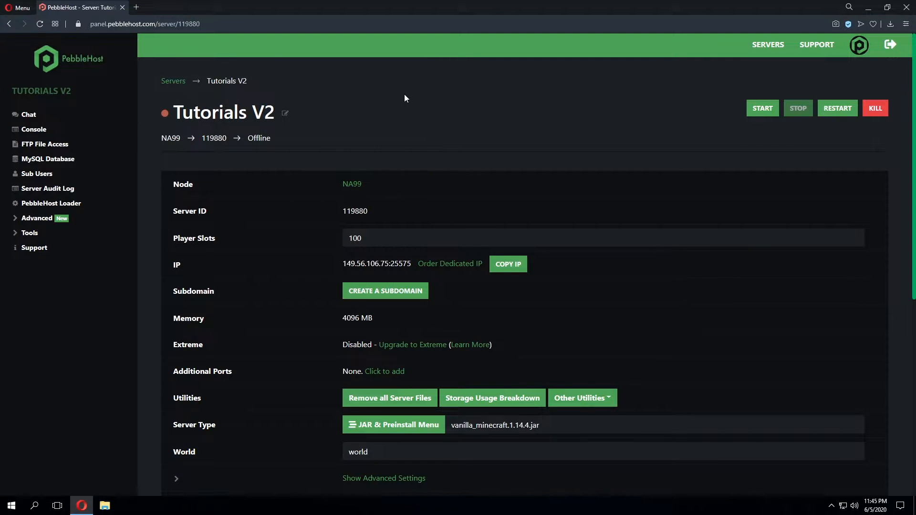
Step: Choose Paper 1.15.2 Latest under the Paper category in the JAR & Preinstall menu
scroll(down, 3)
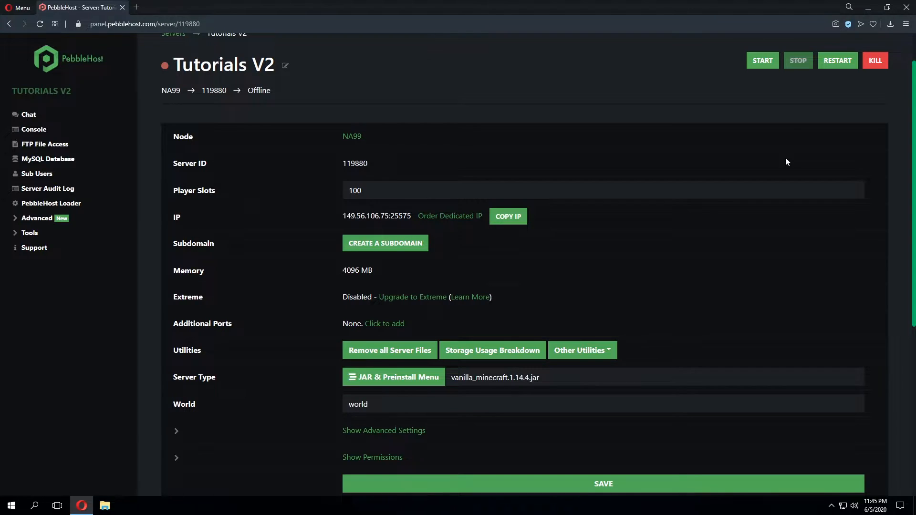
scroll(down, 3)
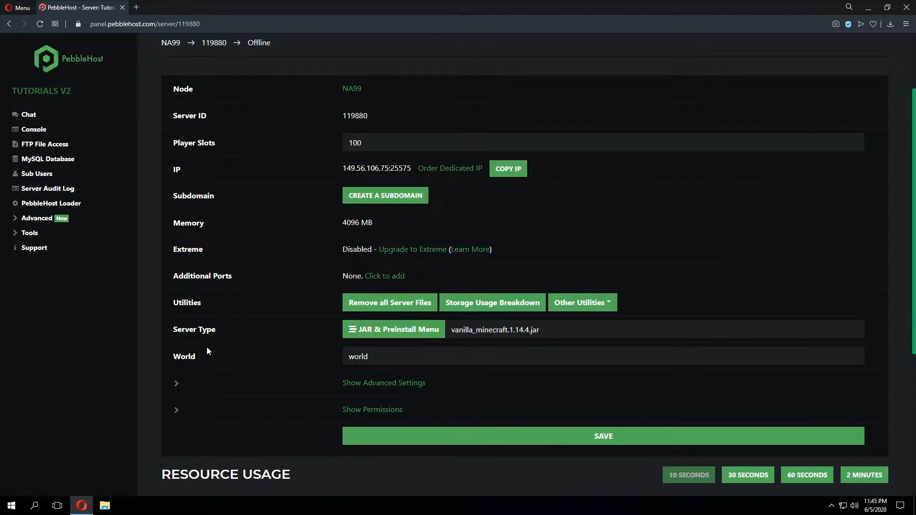
mouse_move(360, 331)
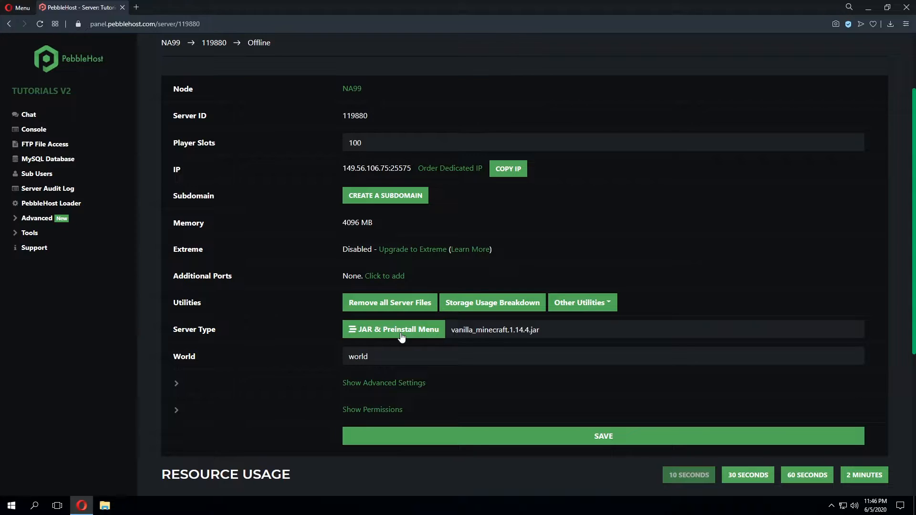
mouse_move(399, 336)
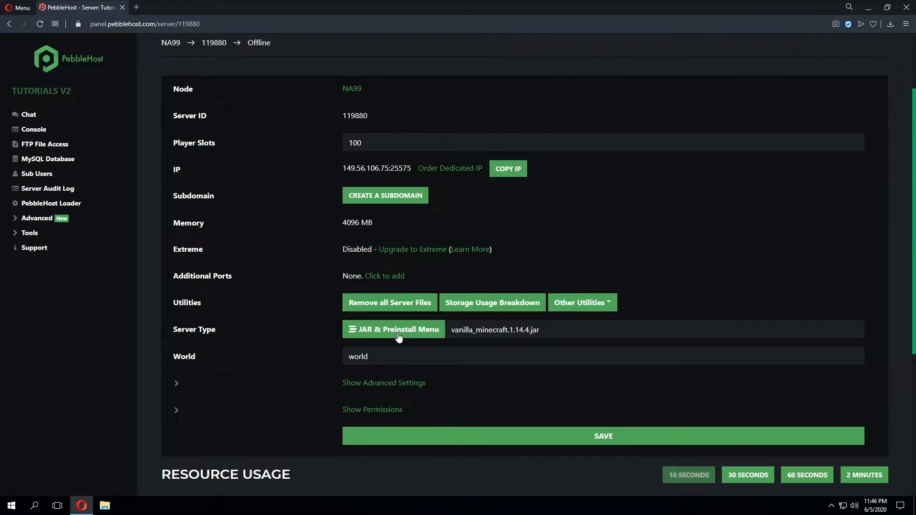
click(393, 329)
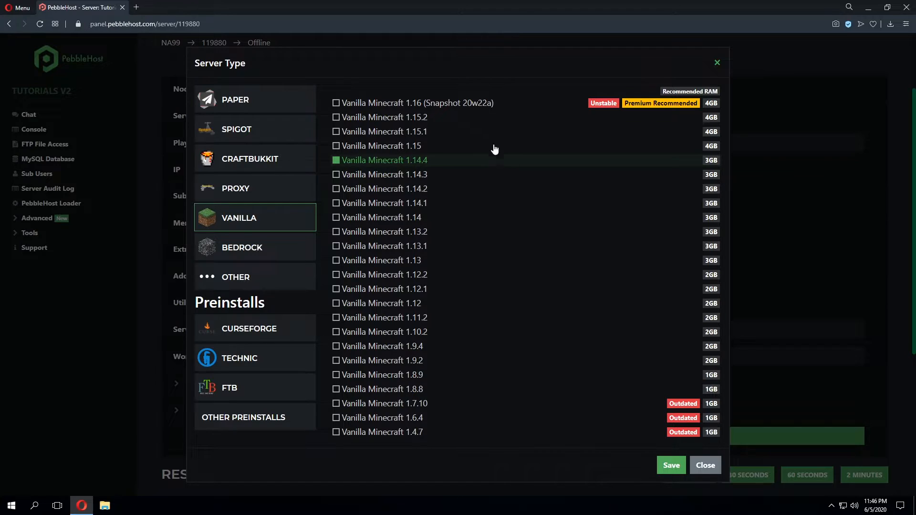
mouse_move(739, 368)
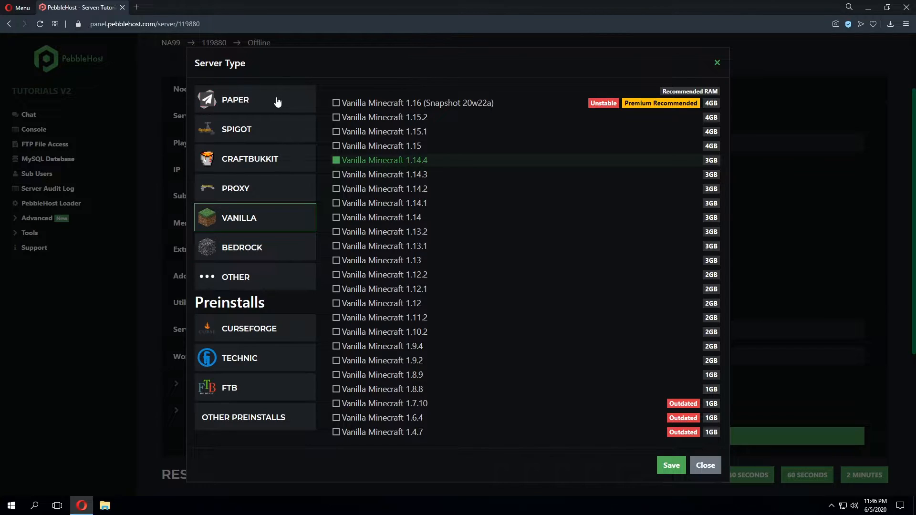
click(254, 100)
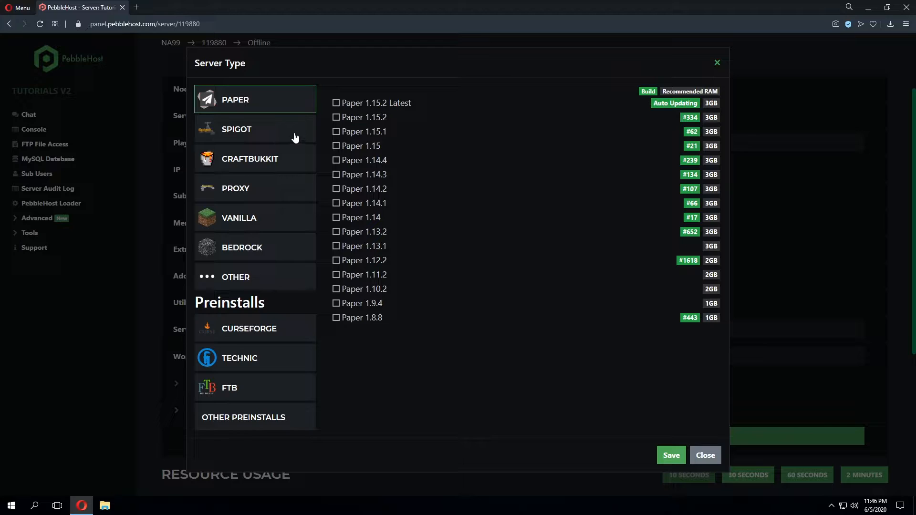
mouse_move(268, 133)
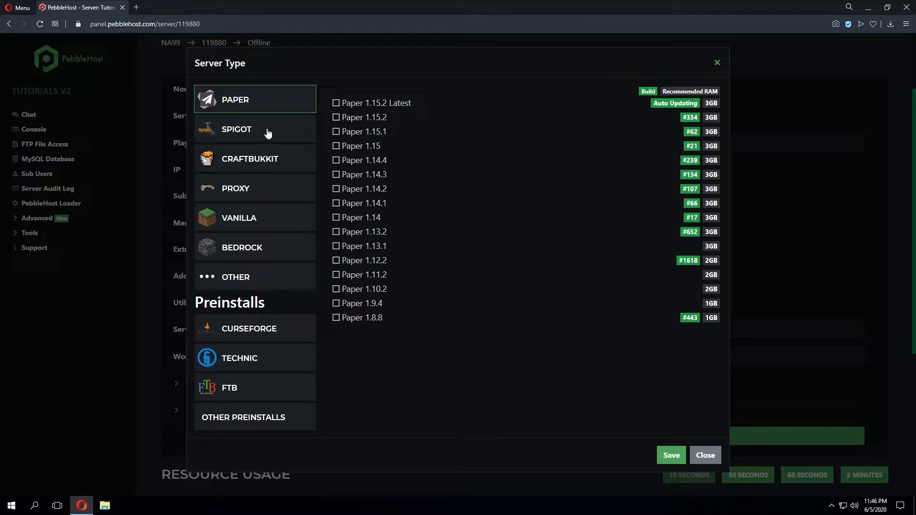
mouse_move(273, 161)
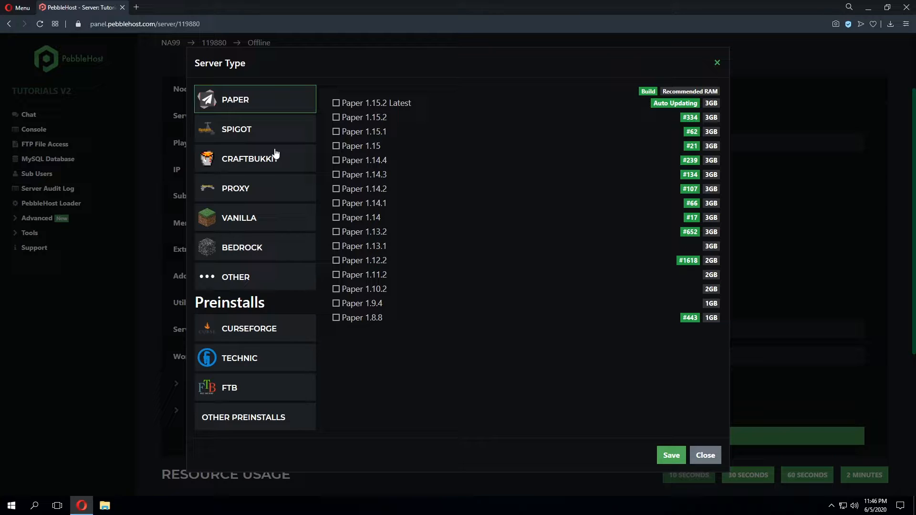
mouse_move(259, 97)
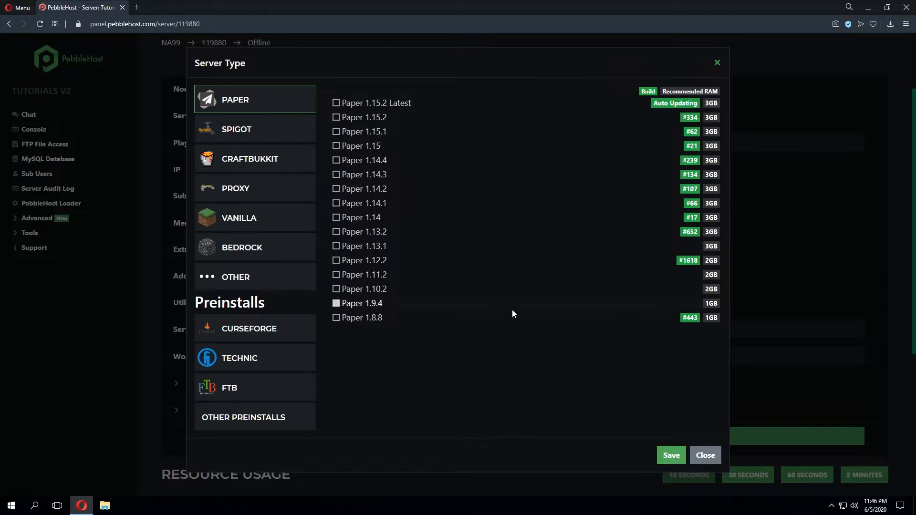
mouse_move(512, 311)
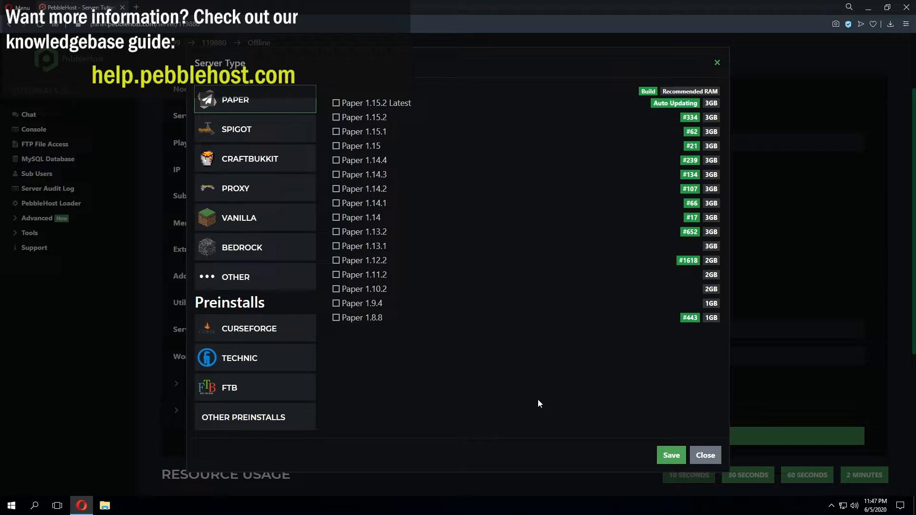
mouse_move(564, 390)
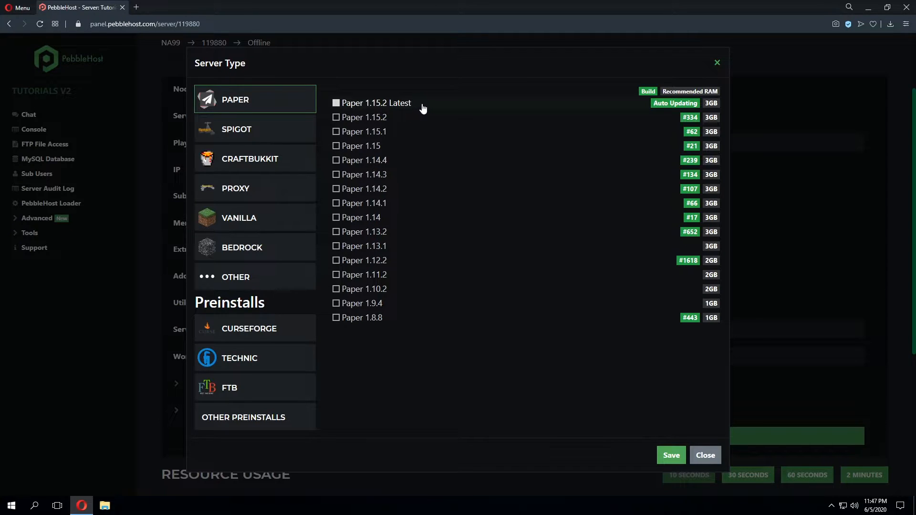
mouse_move(587, 104)
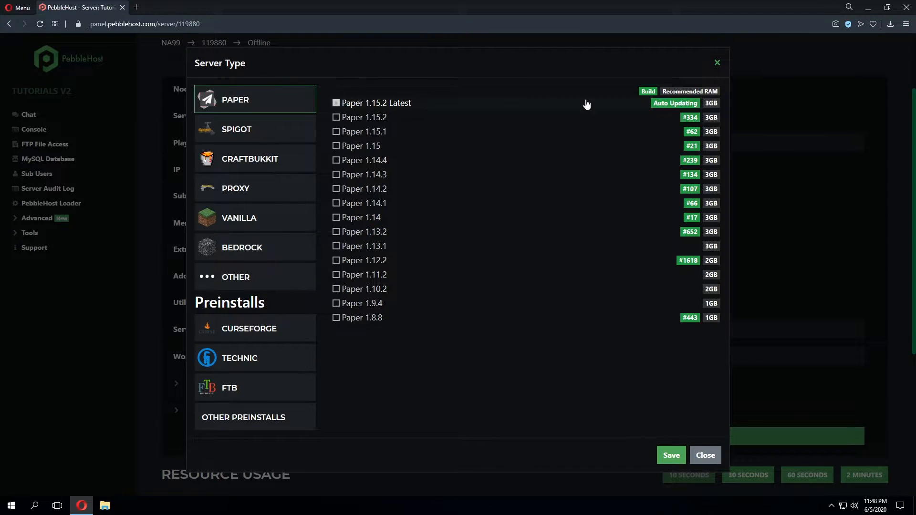
mouse_move(665, 105)
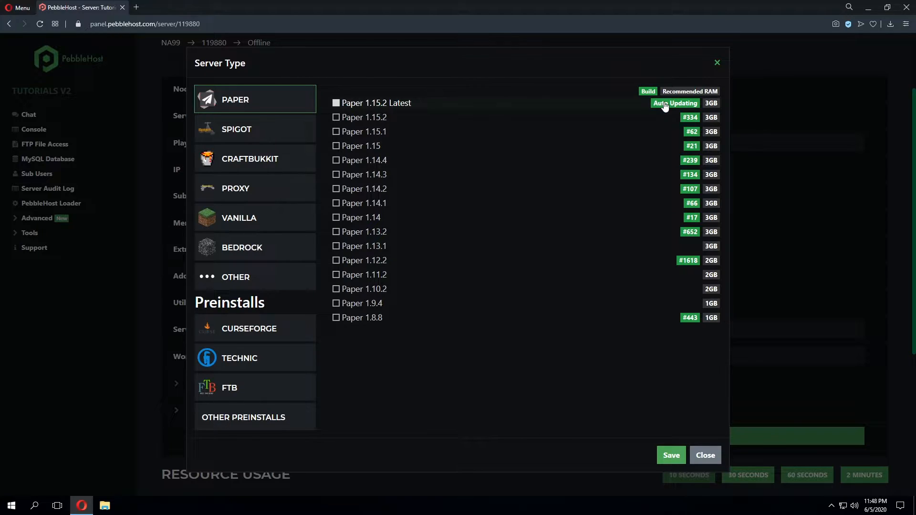
mouse_move(636, 110)
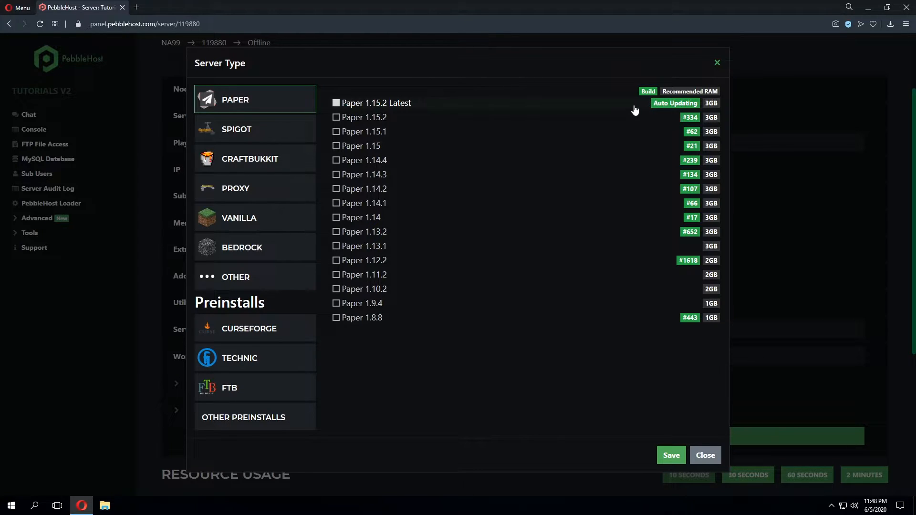
click(336, 103)
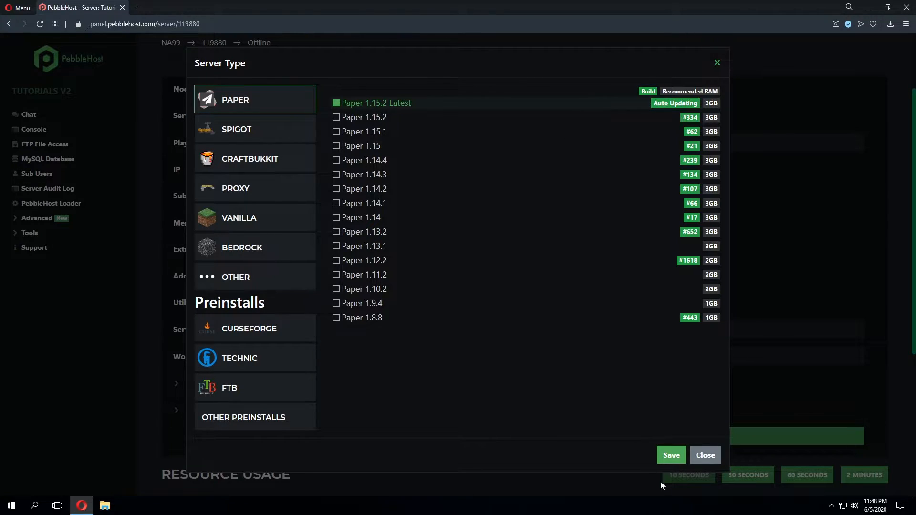
Step: Save the server type so Tutorials V2 uses paper-latest-1.15.jar
click(705, 456)
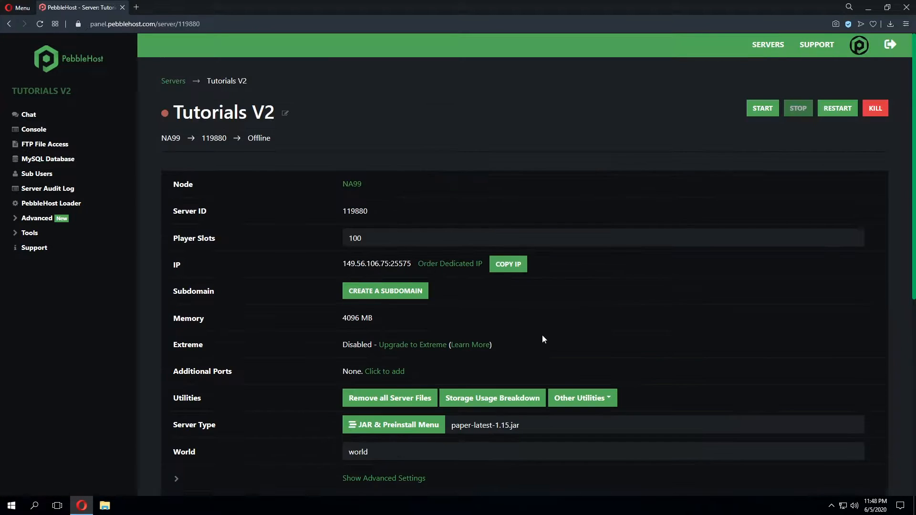
scroll(down, 3)
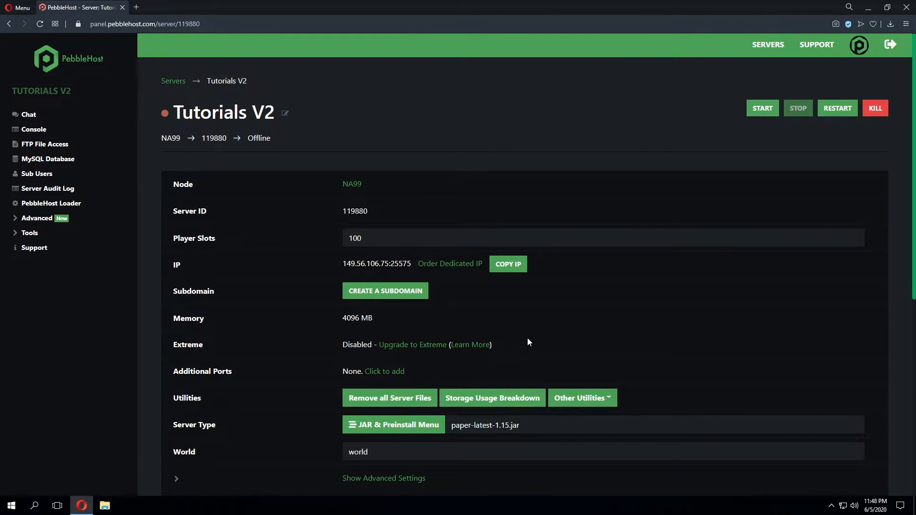
mouse_move(448, 406)
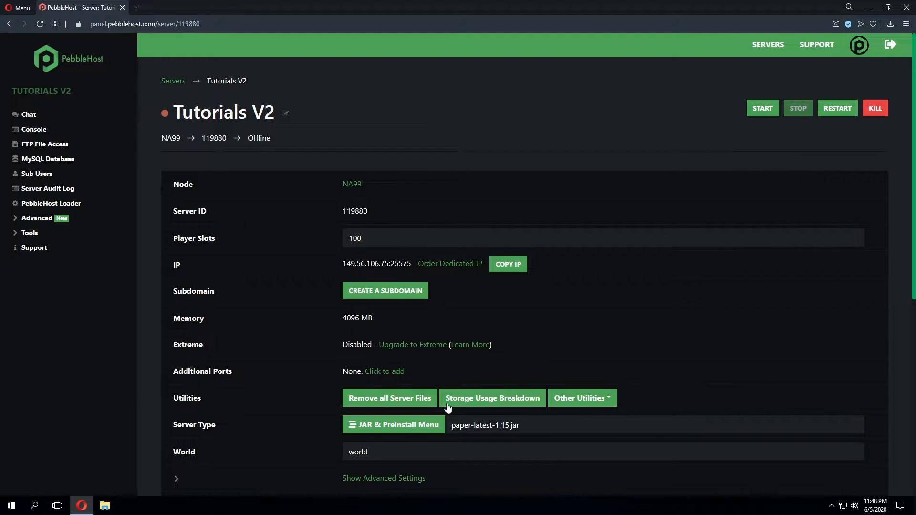
Step: Reopen the chooser, mark Paper 1.15.2, then list the Spigot versions
click(393, 426)
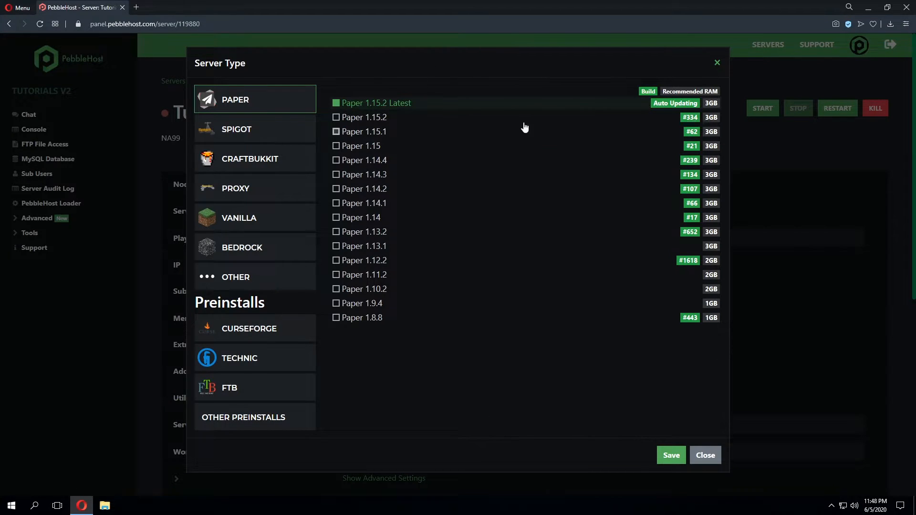
mouse_move(399, 107)
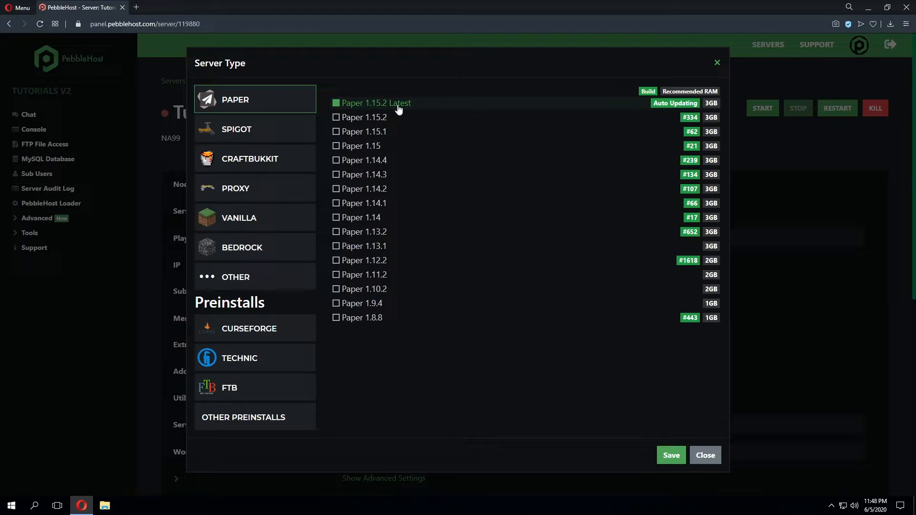
mouse_move(403, 100)
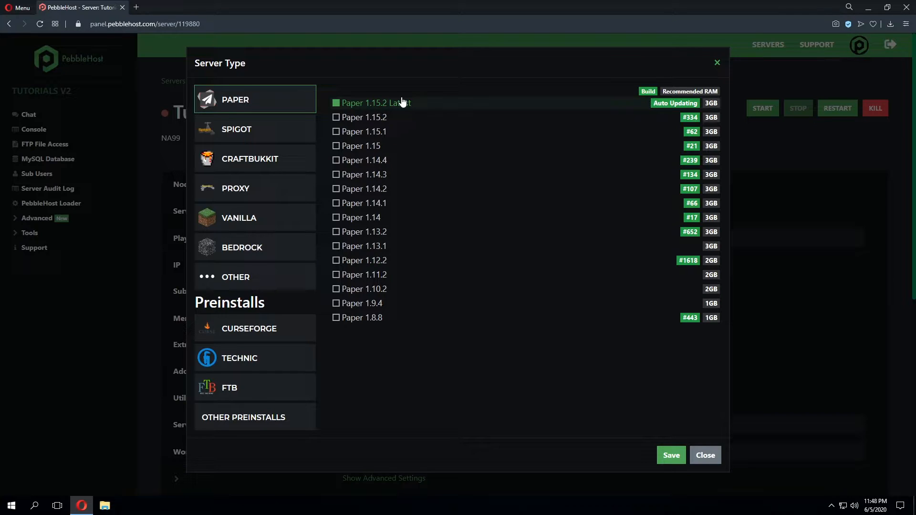
click(363, 117)
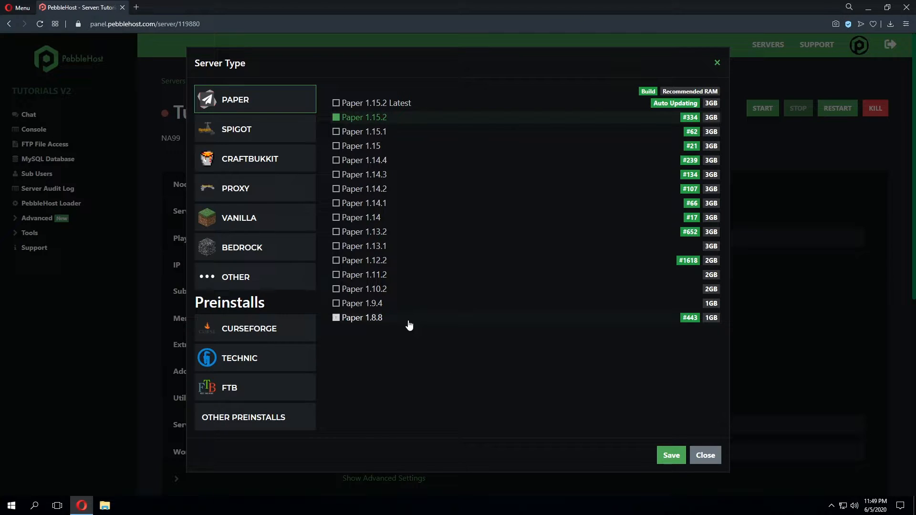
click(237, 129)
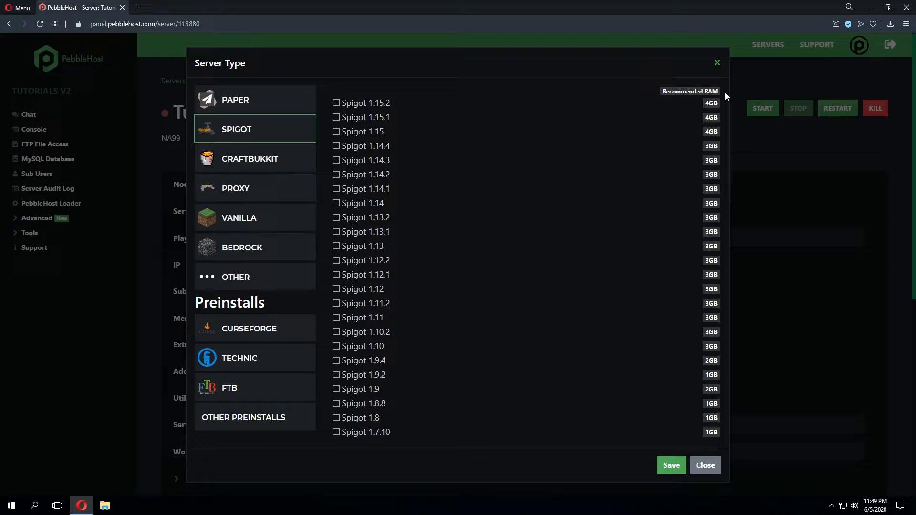
mouse_move(739, 193)
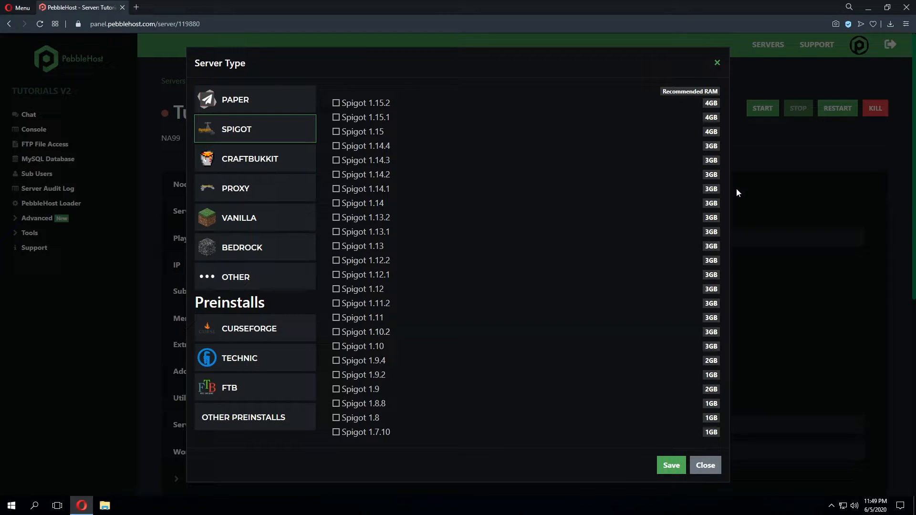
mouse_move(709, 218)
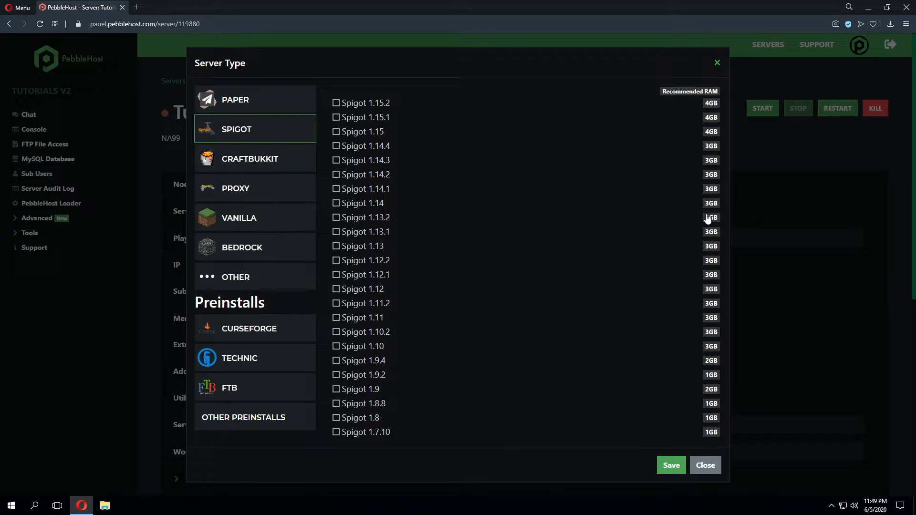
mouse_move(693, 248)
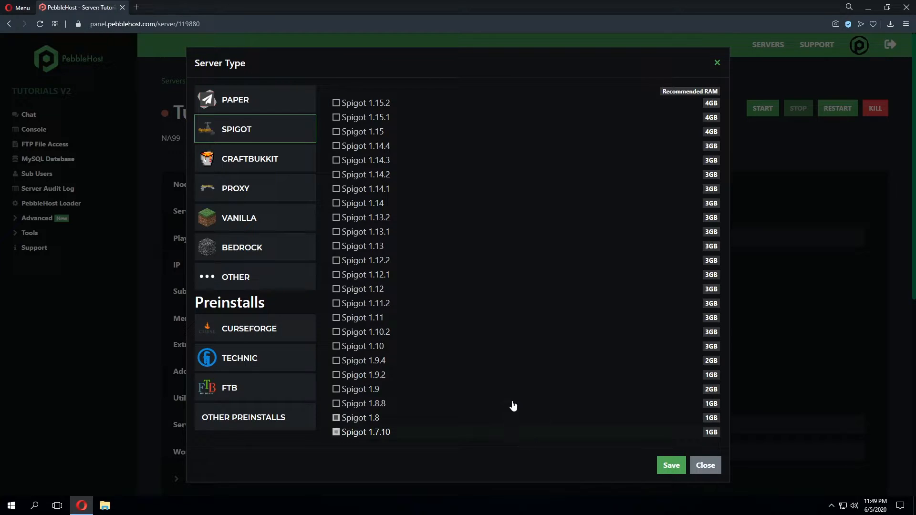
mouse_move(506, 438)
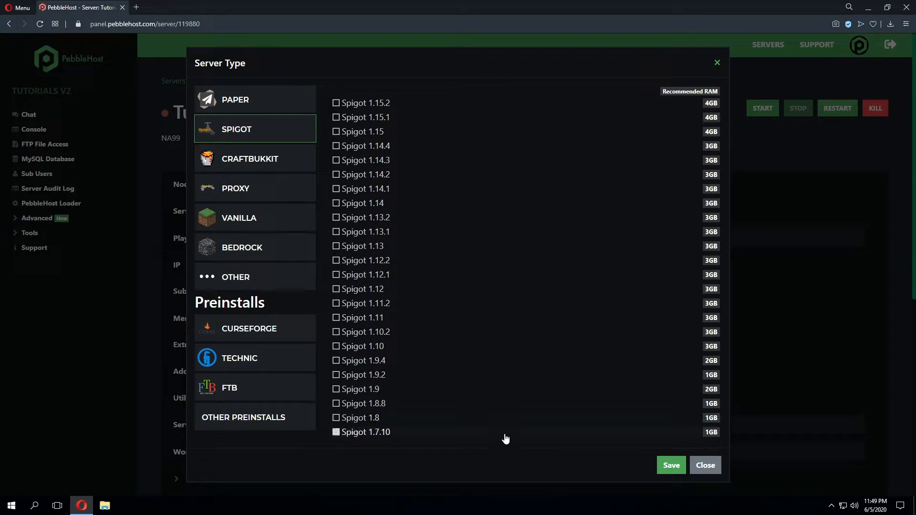
mouse_move(508, 433)
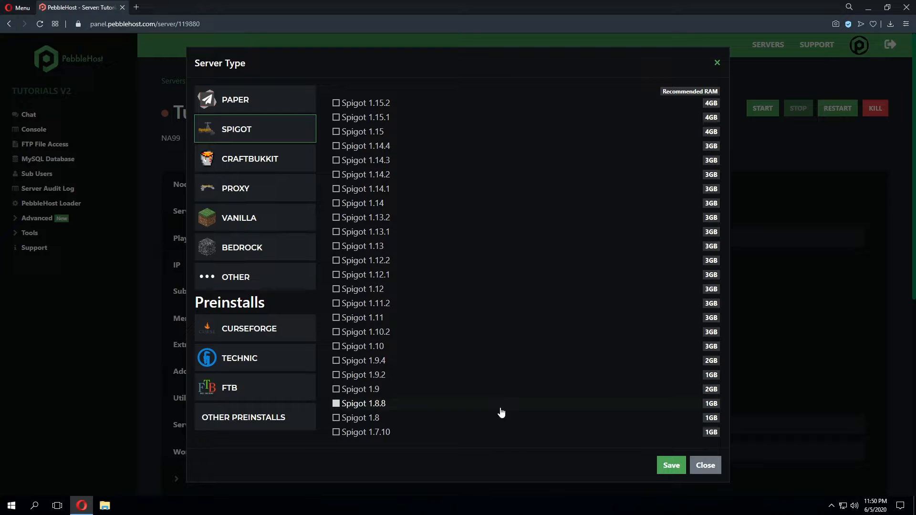
mouse_move(500, 404)
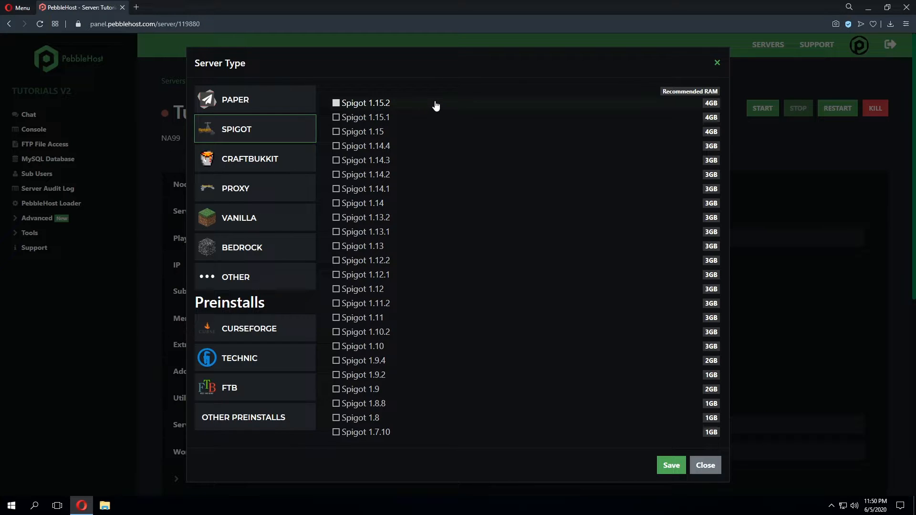
mouse_move(723, 103)
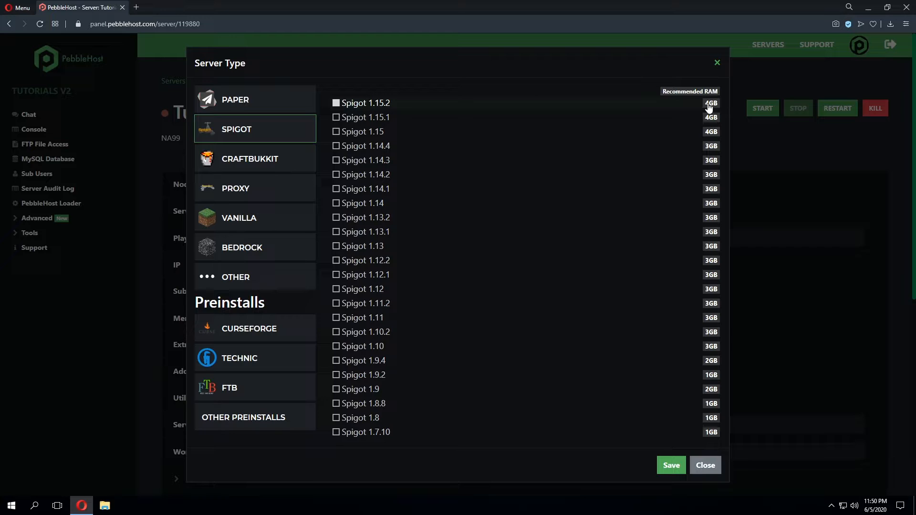
mouse_move(275, 98)
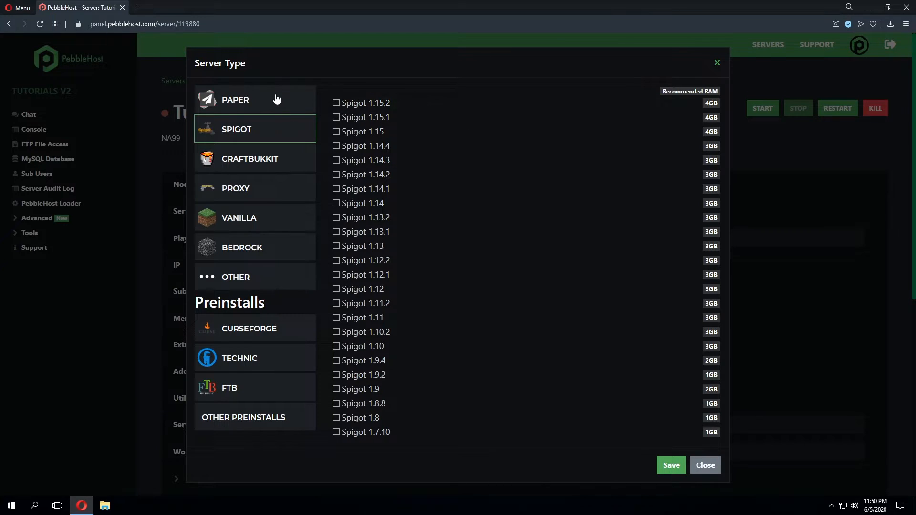
Step: Show the Paper versions with build numbers and recommended RAM
click(234, 99)
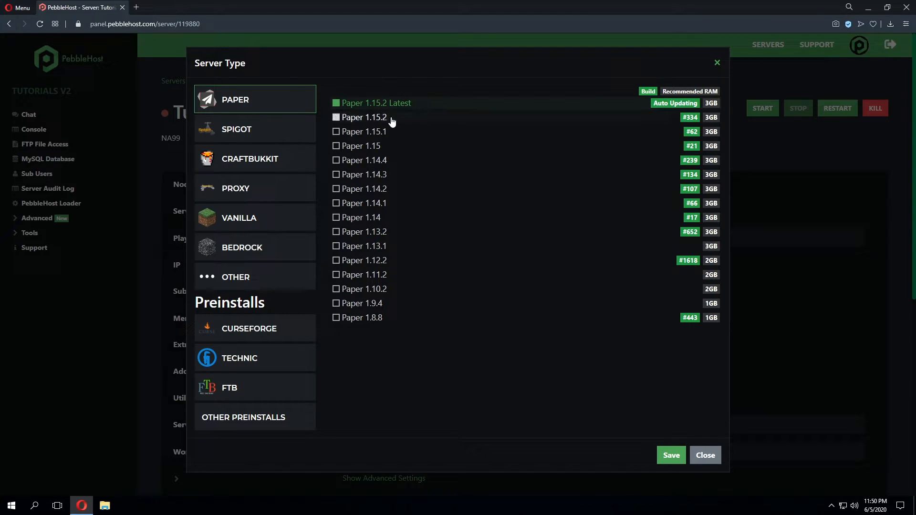
mouse_move(582, 116)
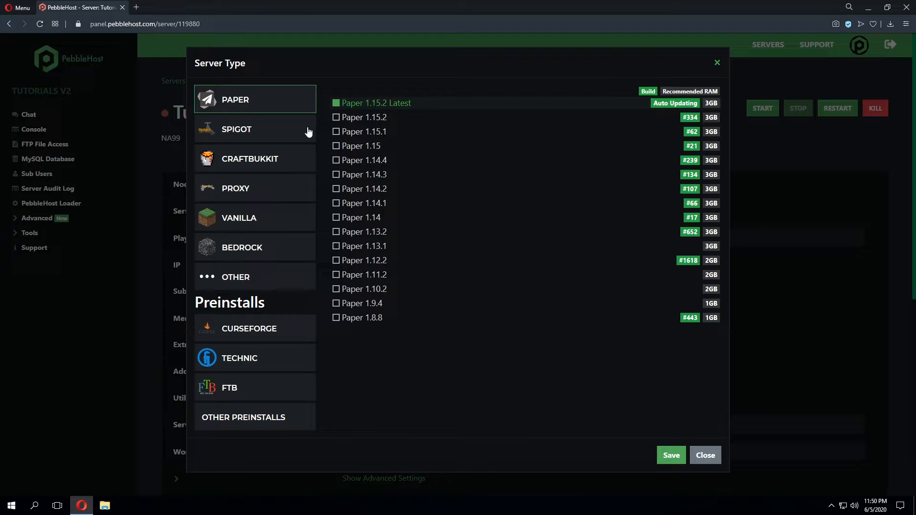
mouse_move(292, 158)
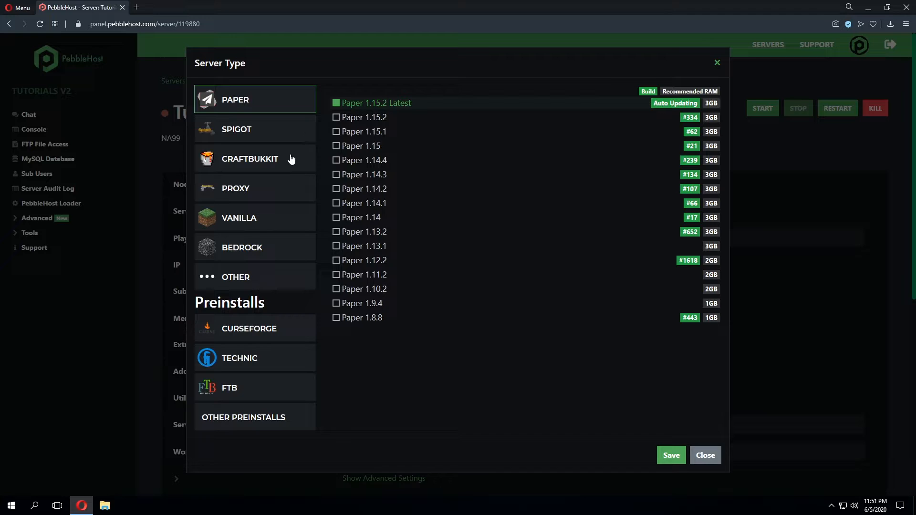
Step: Save CraftBukkit 1.15.2 as the server type (craftbukkit-1.15.2.jar)
click(250, 158)
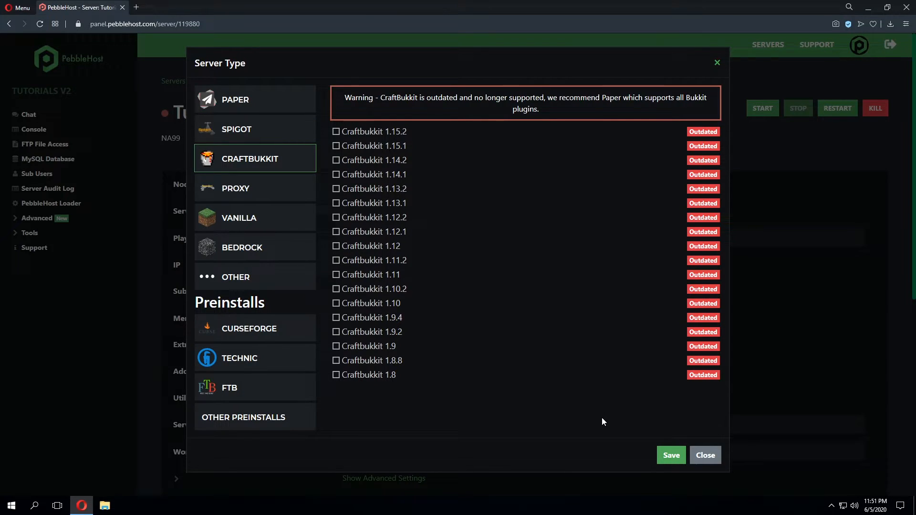
mouse_move(490, 116)
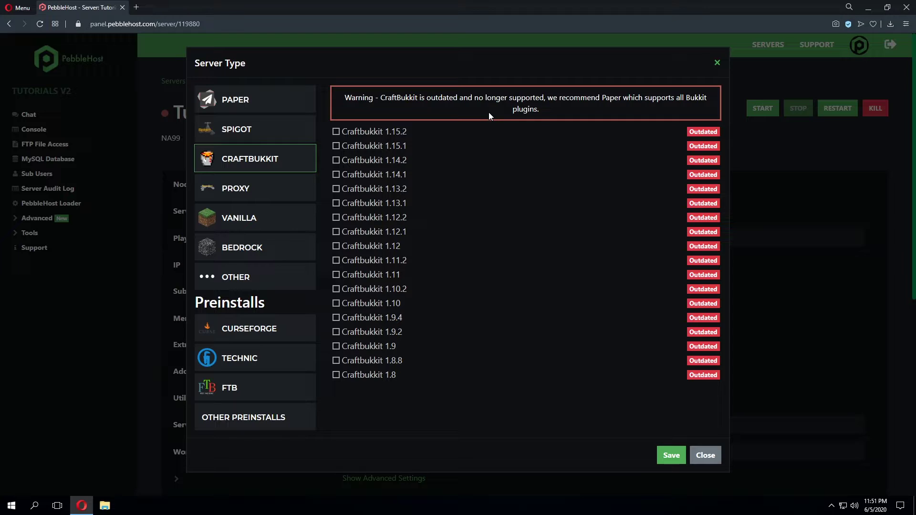
mouse_move(513, 419)
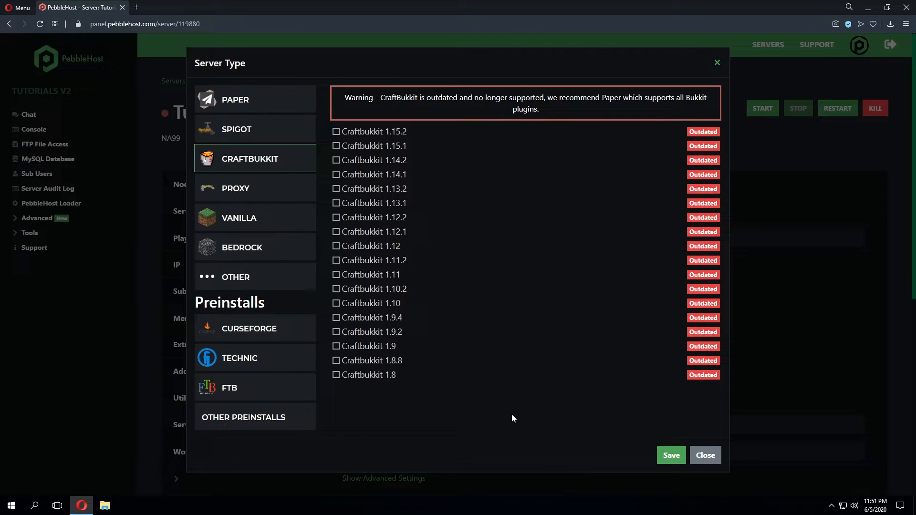
mouse_move(500, 402)
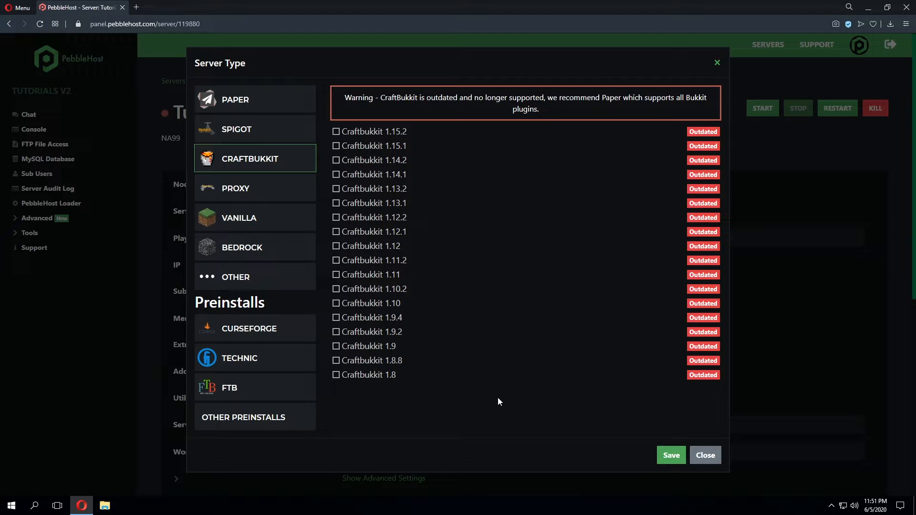
mouse_move(501, 398)
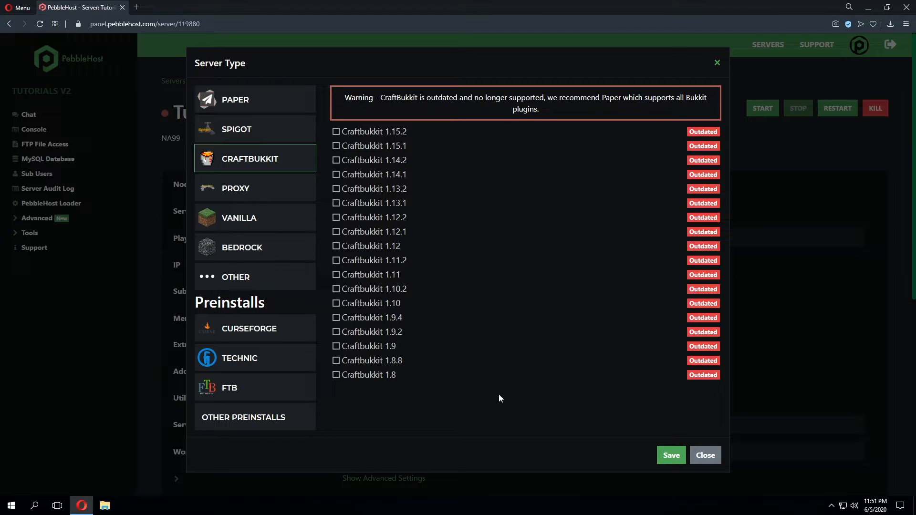
mouse_move(490, 406)
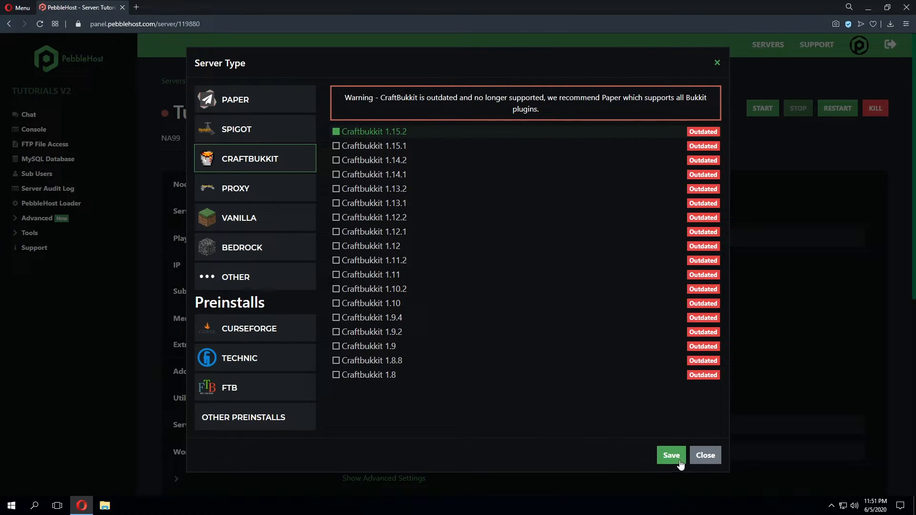
click(671, 455)
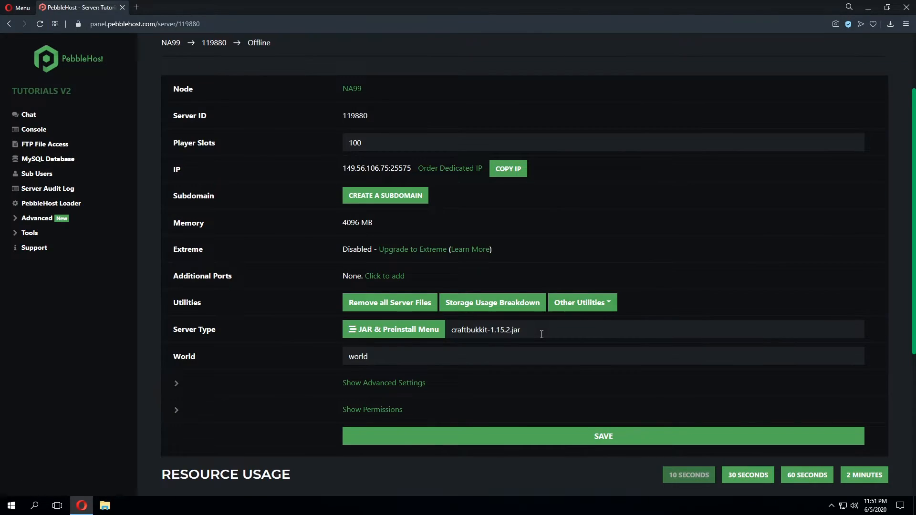
Step: Reopen the chooser and list the proxy JARs: Waterfall, Velocity, Travertine, Geyser, Bungeecord
click(393, 329)
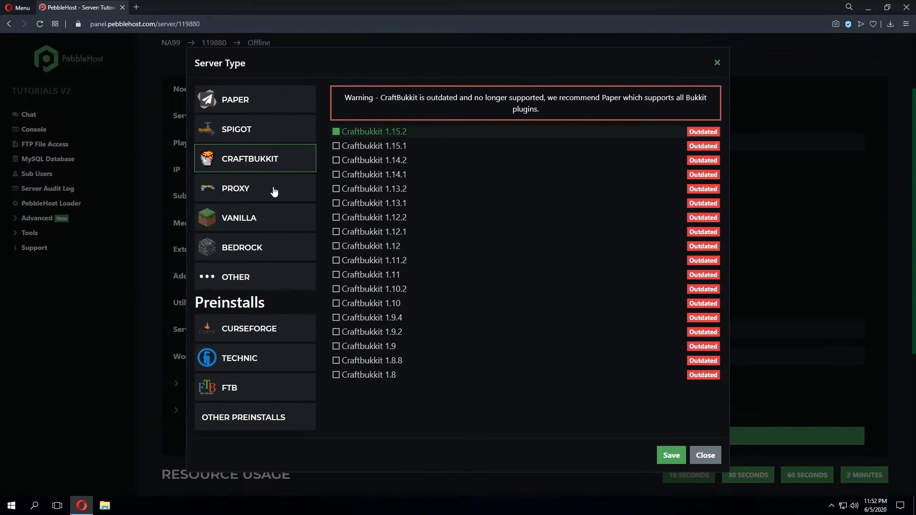
click(235, 188)
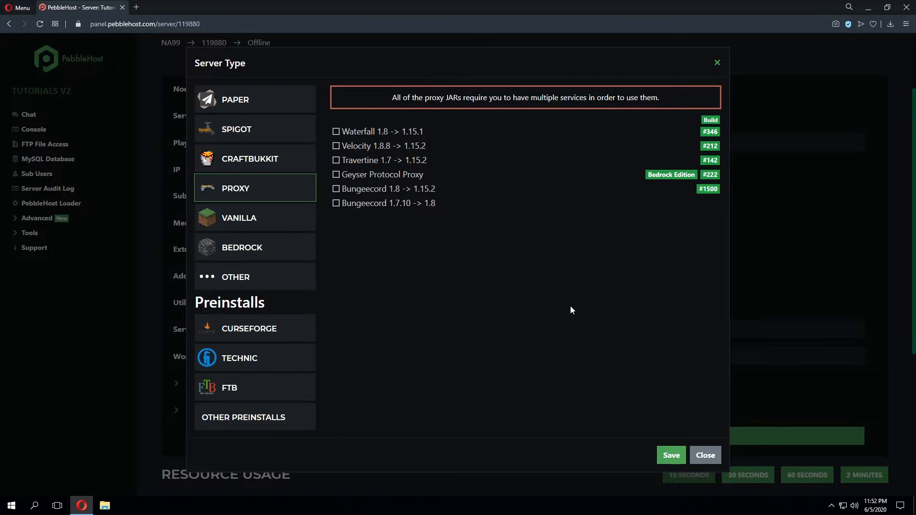
mouse_move(468, 279)
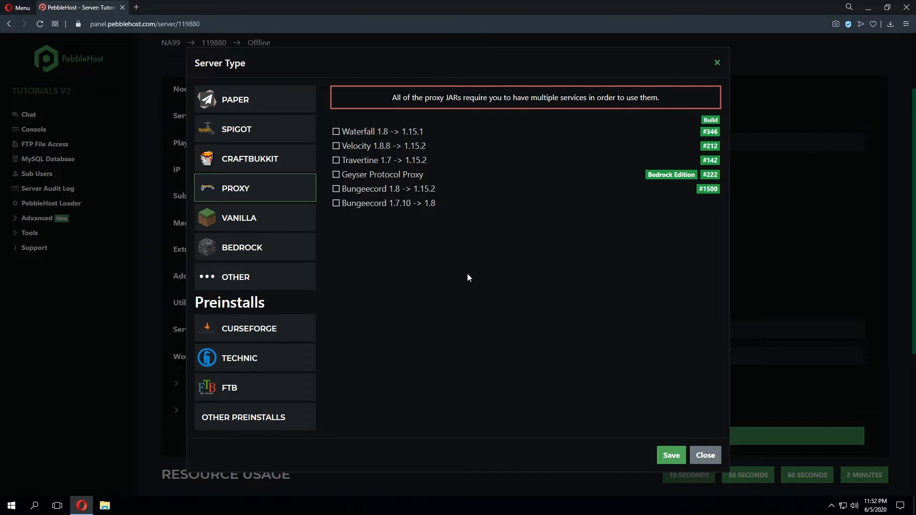
mouse_move(452, 256)
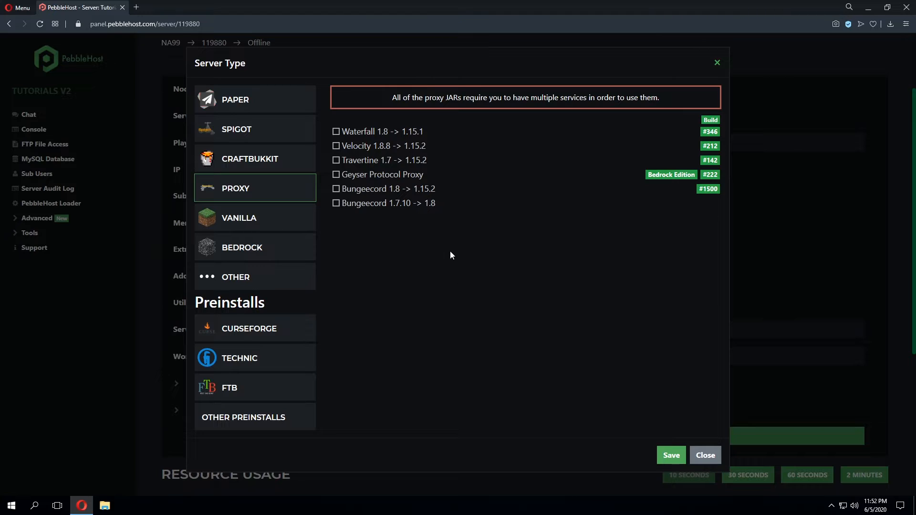
mouse_move(502, 245)
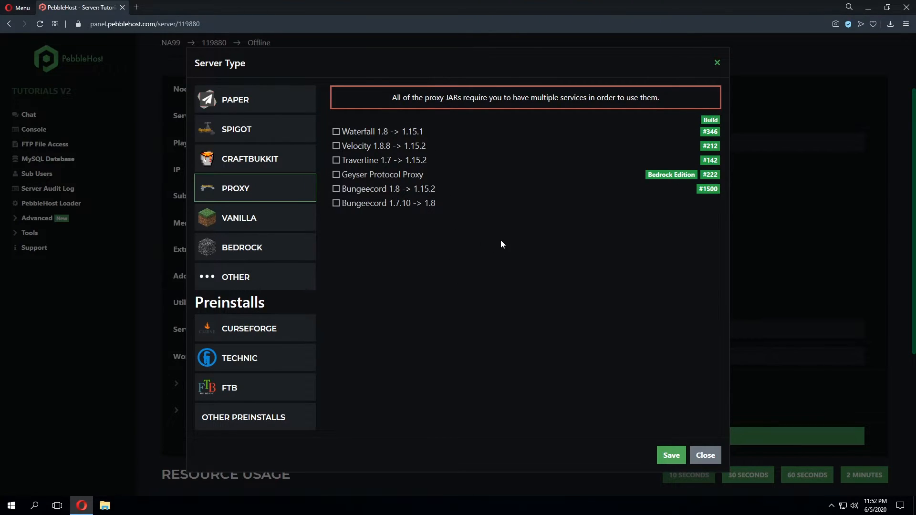
mouse_move(507, 241)
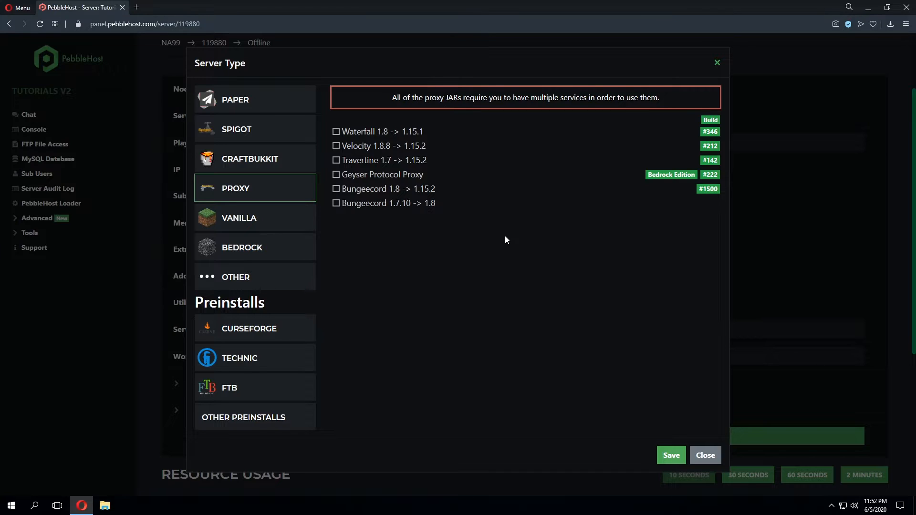
Step: List the Vanilla Minecraft versions from the 1.16 snapshot down to 1.4.7
click(239, 218)
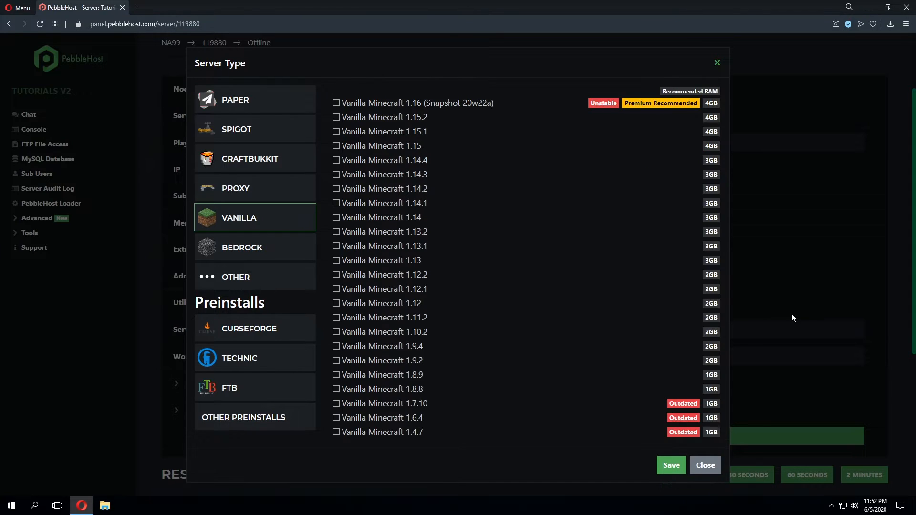
mouse_move(788, 311)
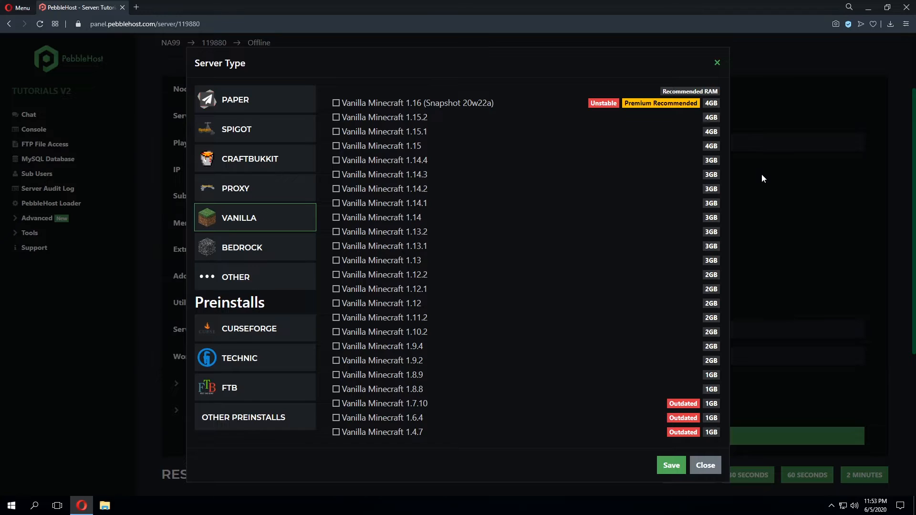
mouse_move(748, 177)
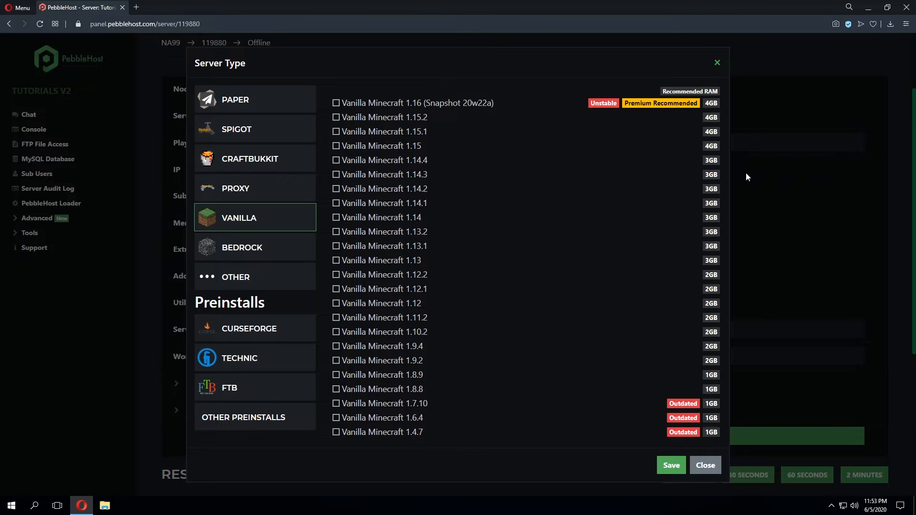
click(335, 103)
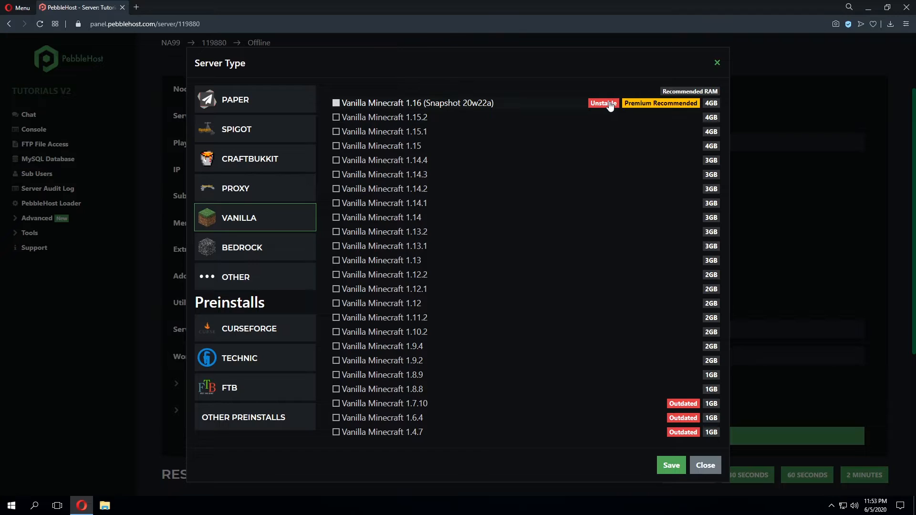
mouse_move(510, 101)
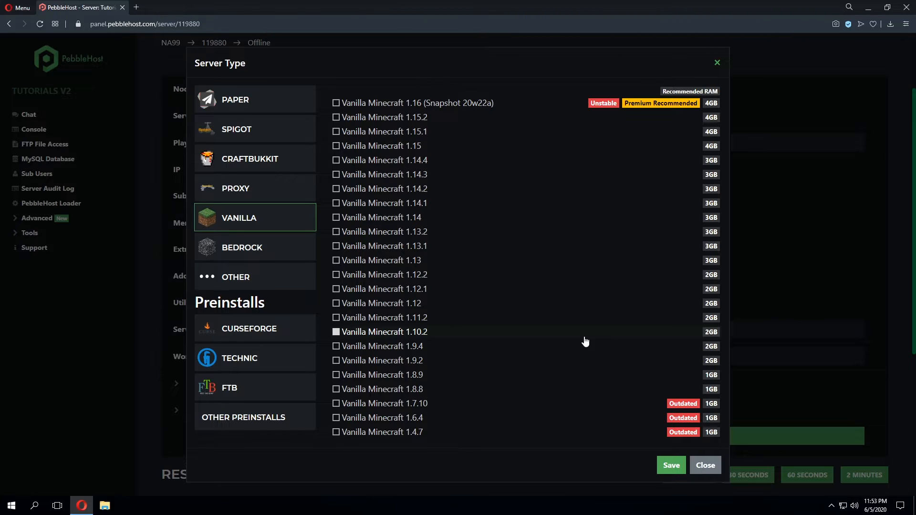
mouse_move(591, 340)
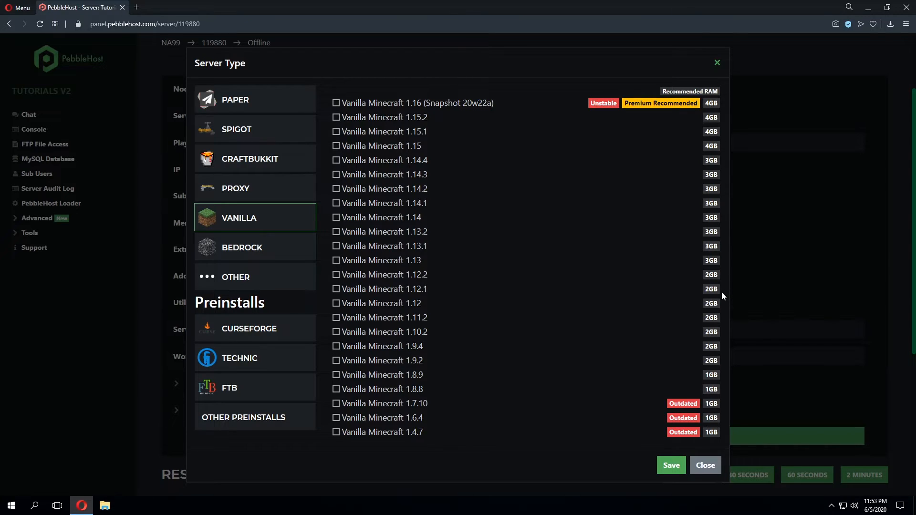
mouse_move(733, 275)
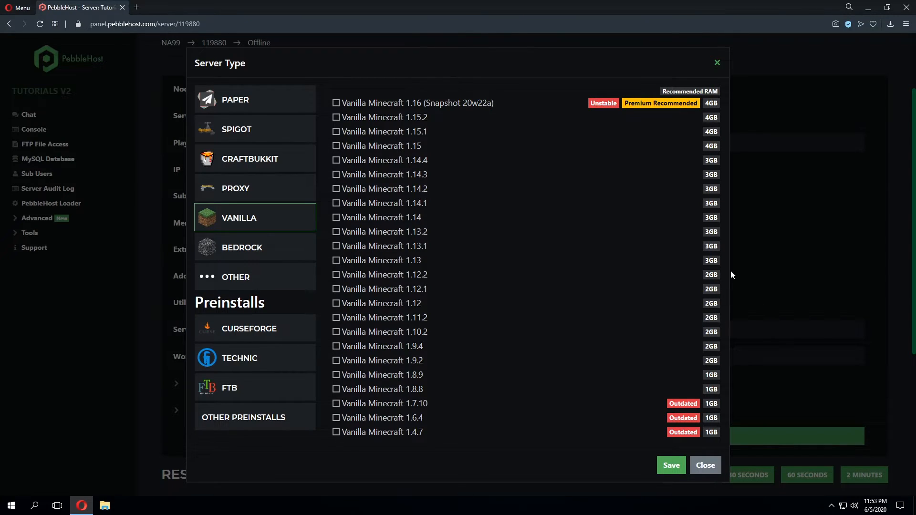
Step: Show the Bedrock options: Vanilla 1.14.6, Pocketmine 3.12.0 and Nukkit #704
click(255, 247)
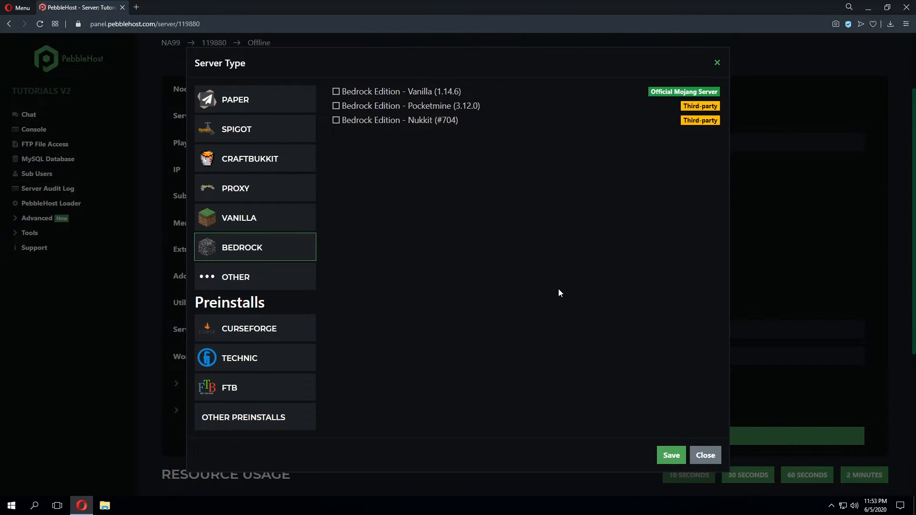
mouse_move(563, 279)
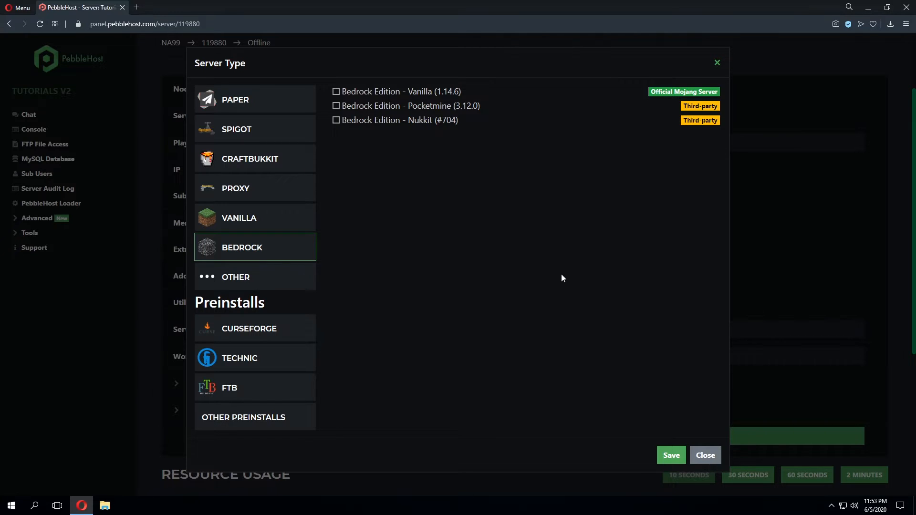
mouse_move(536, 331)
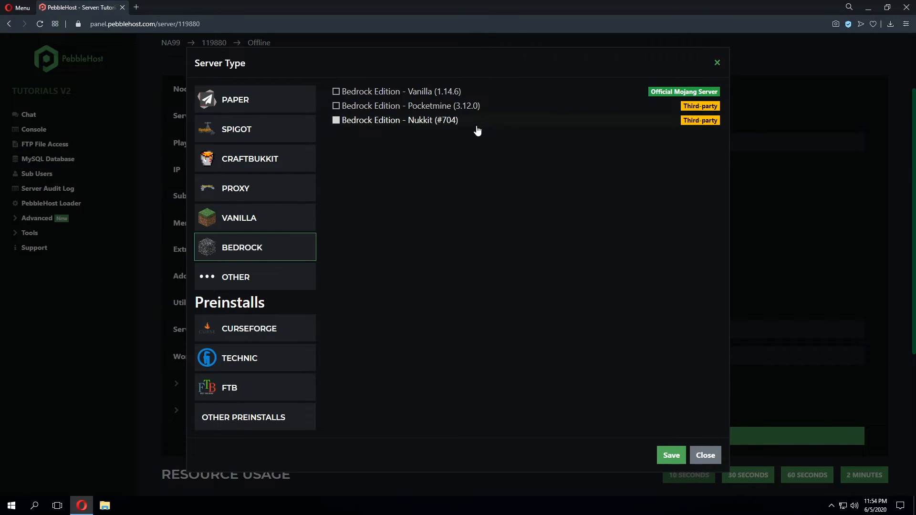
Step: Under Other, tick Forge and then Custom JAR as the server type
click(255, 277)
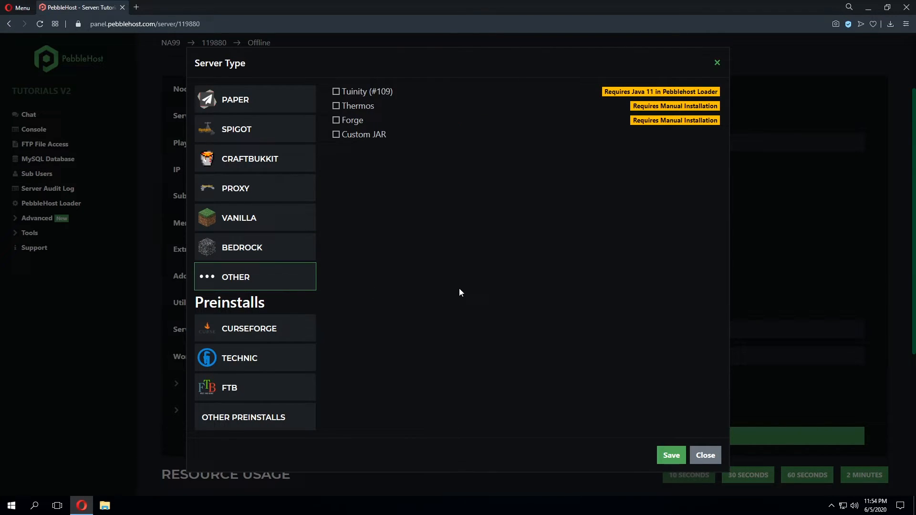
mouse_move(430, 269)
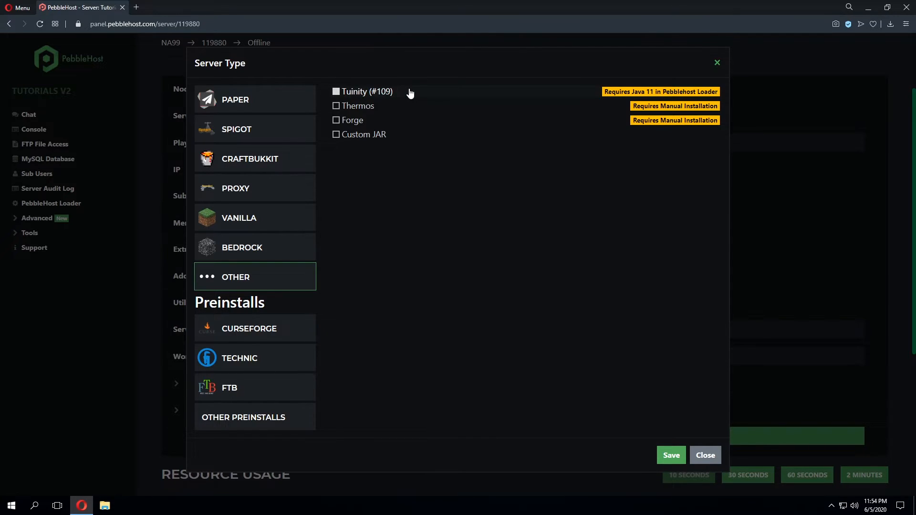
mouse_move(696, 99)
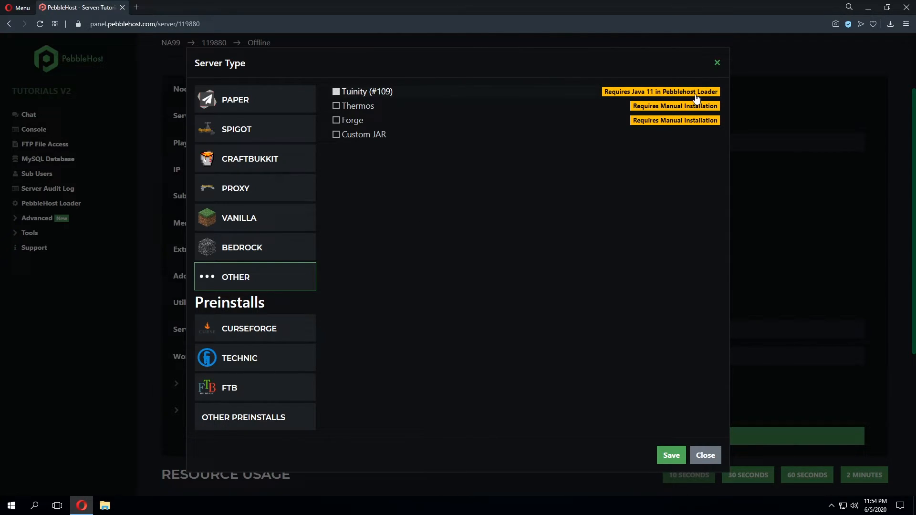
mouse_move(695, 99)
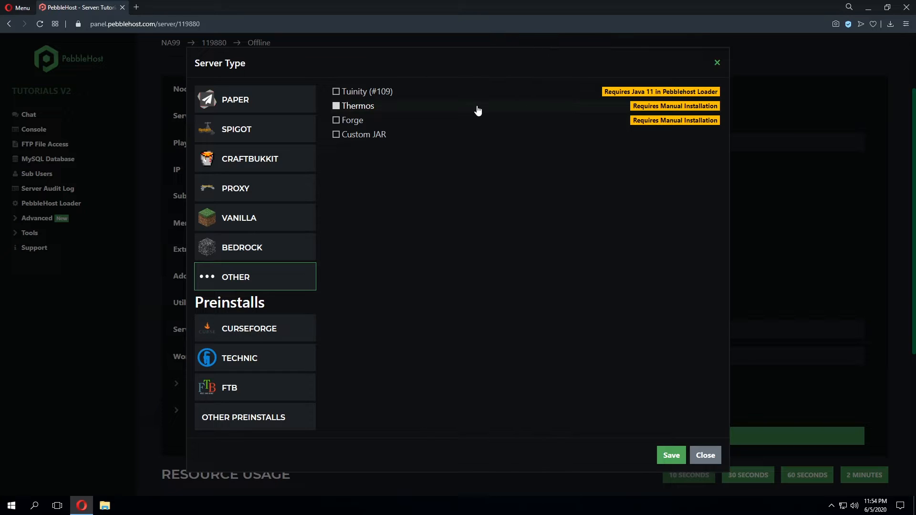
click(336, 121)
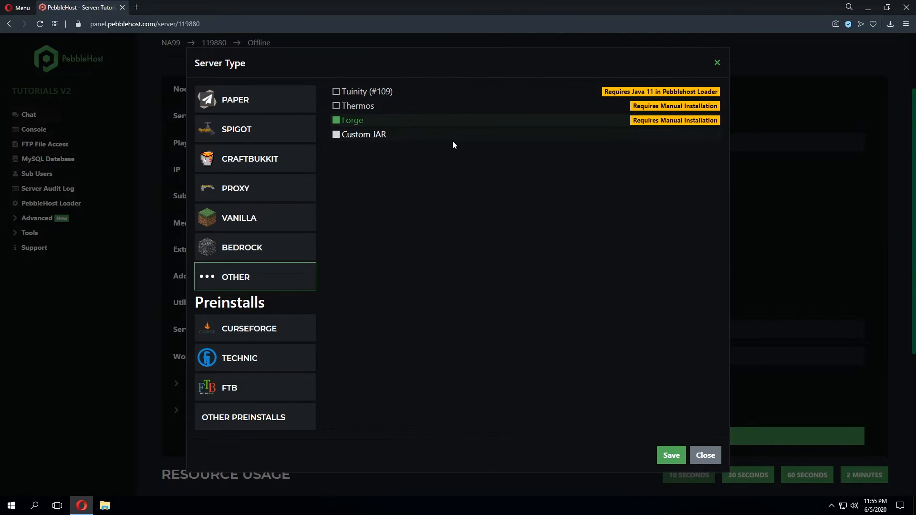
click(364, 134)
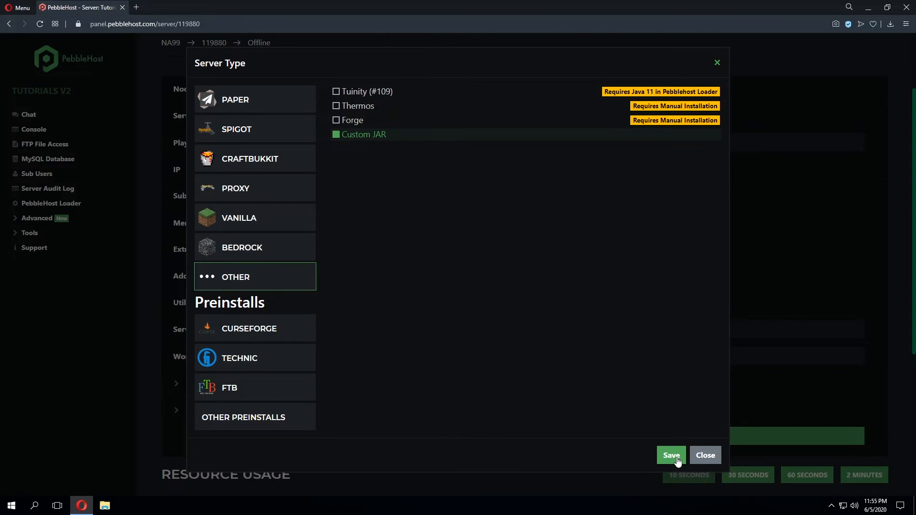
click(672, 455)
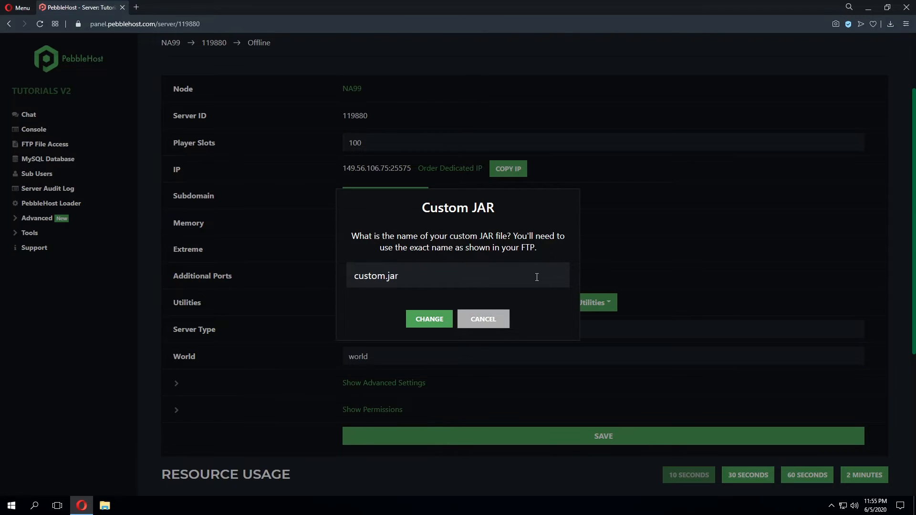
mouse_move(491, 335)
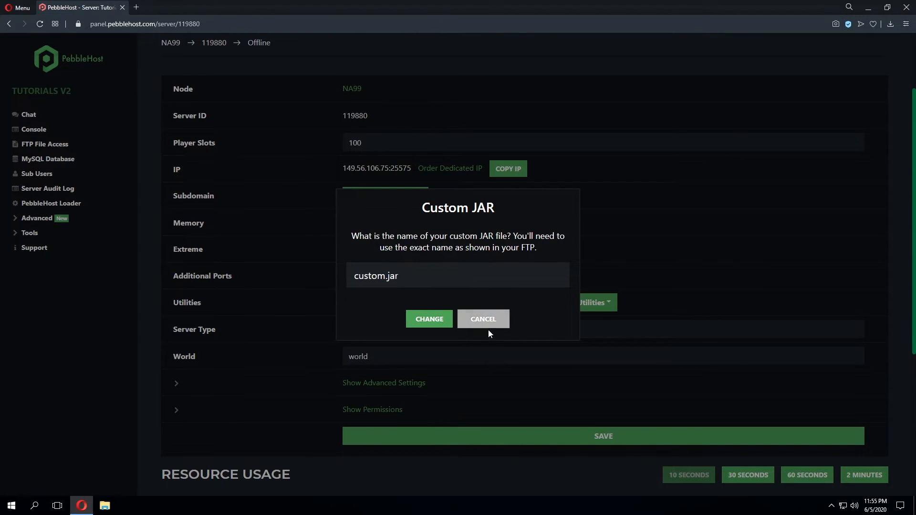
click(429, 319)
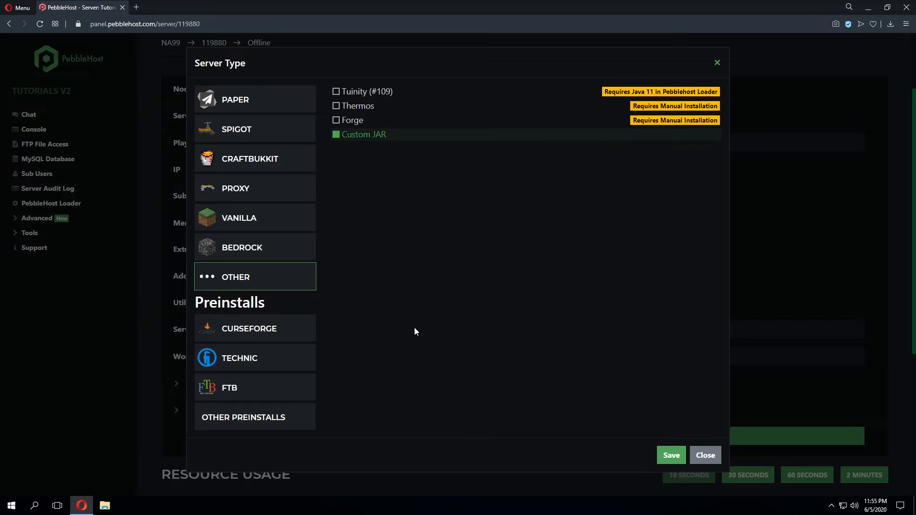
mouse_move(388, 337)
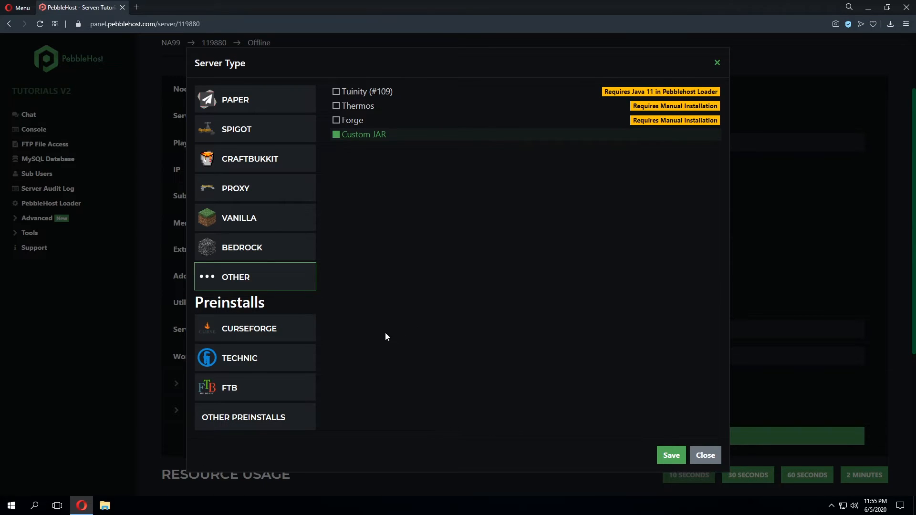
mouse_move(287, 331)
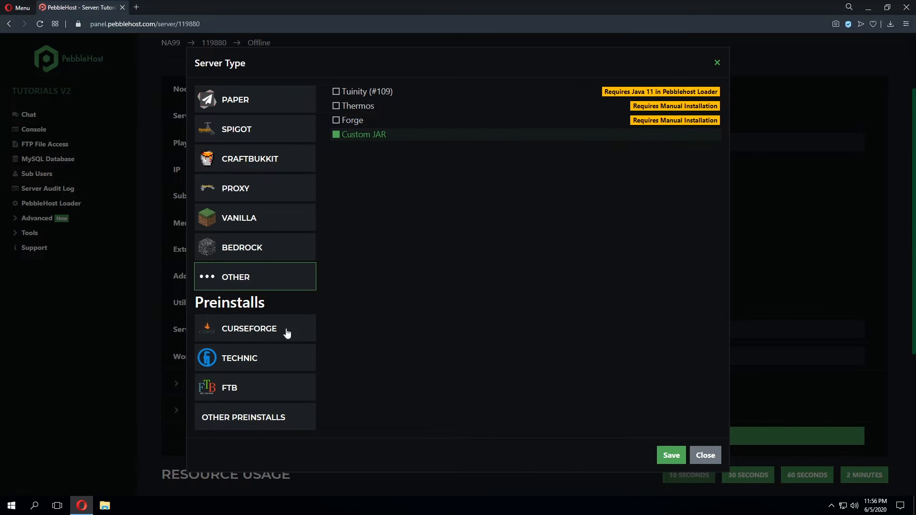
mouse_move(290, 340)
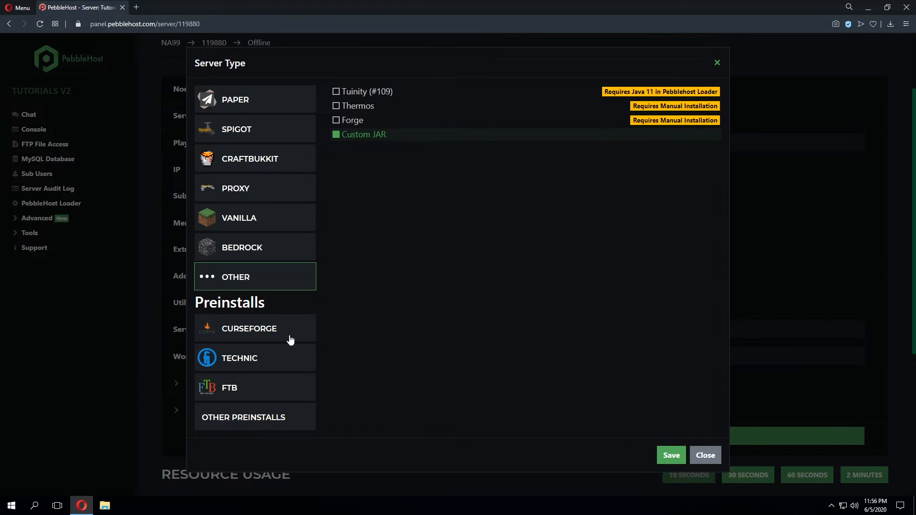
Step: List the CurseForge modpack preinstalls, from A Bit of Everything v3.6.5 to SevTech Ages
click(248, 328)
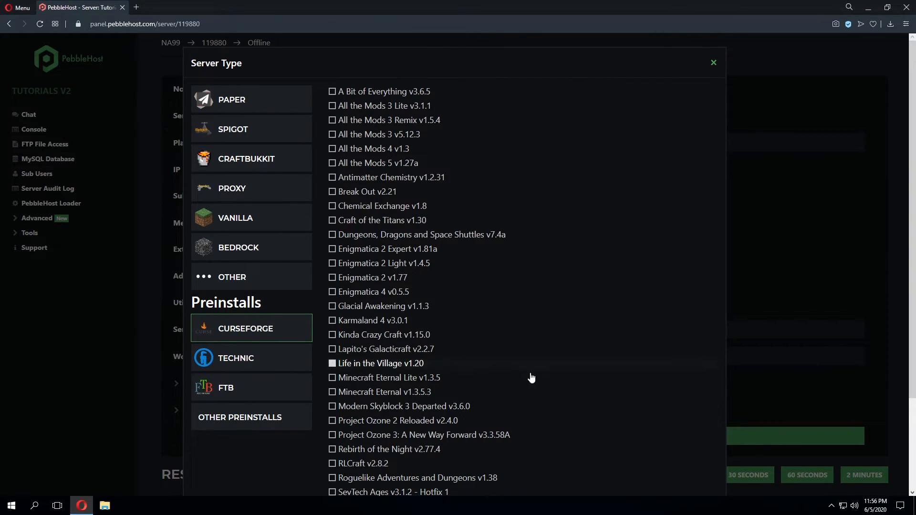
mouse_move(634, 368)
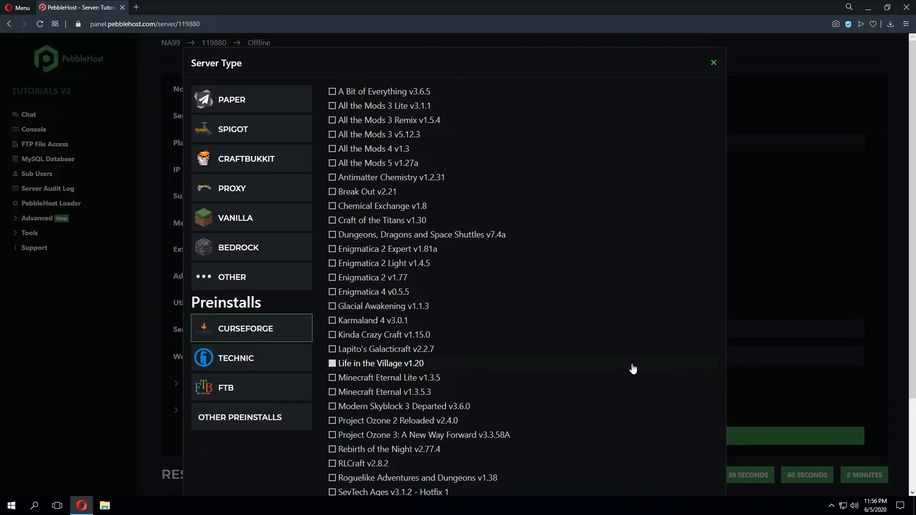
mouse_move(651, 360)
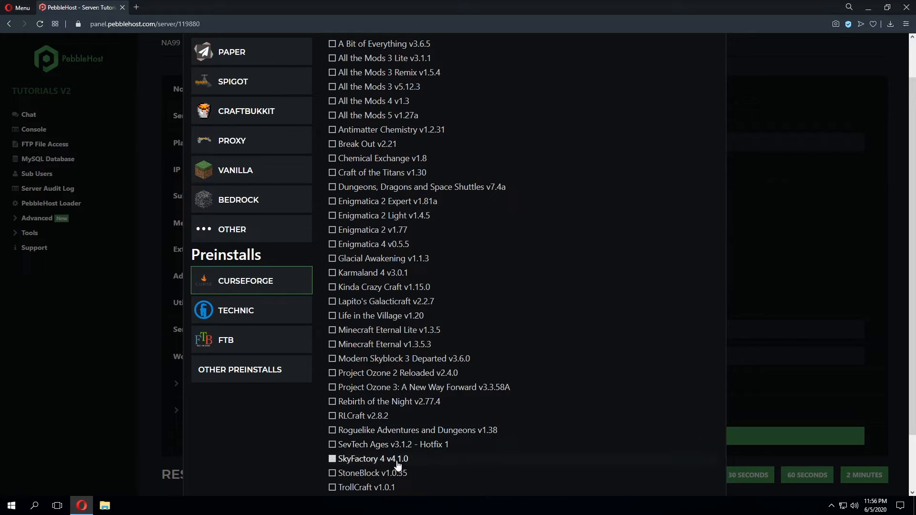
mouse_move(428, 63)
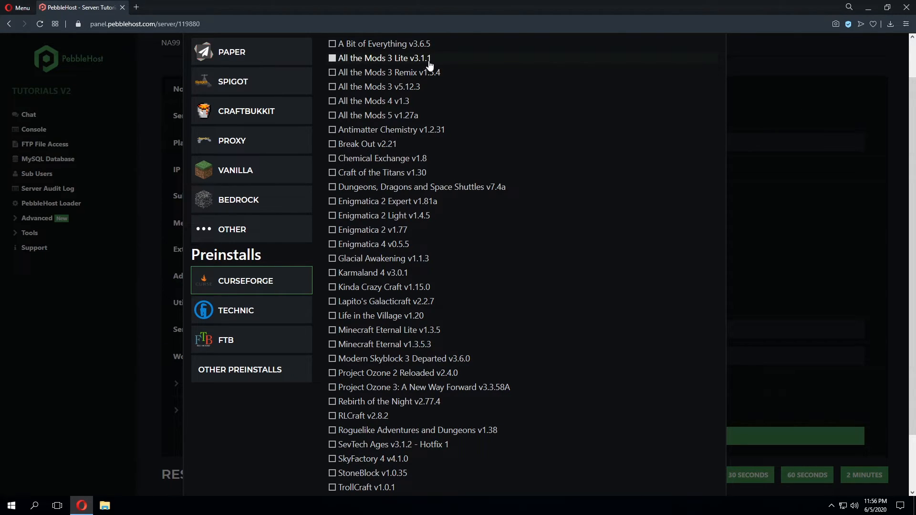
mouse_move(258, 321)
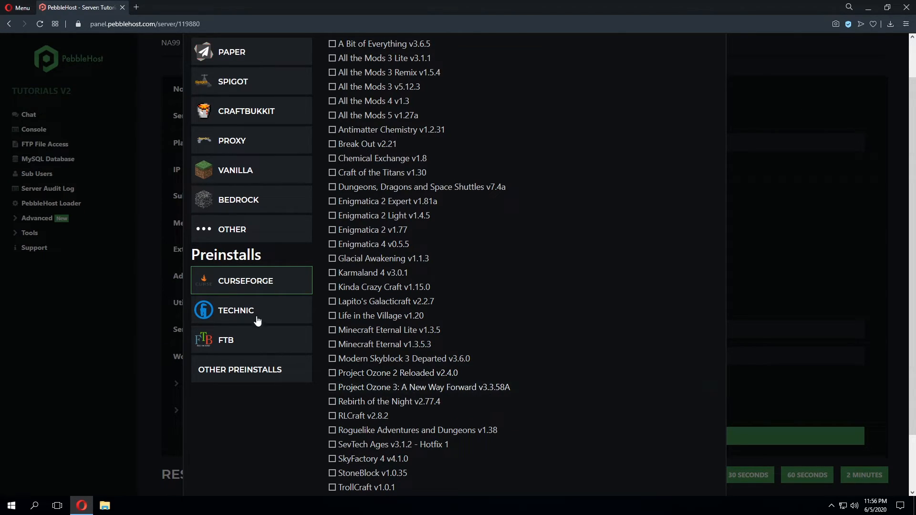
Step: Show the Technic modpack preinstalls, from Attack Of The BTeam to The Classic Pack
click(251, 310)
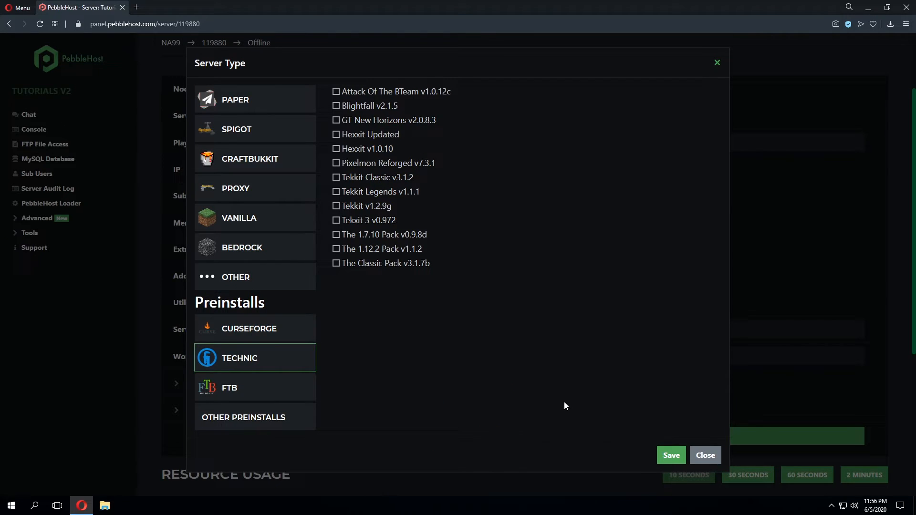
mouse_move(563, 395)
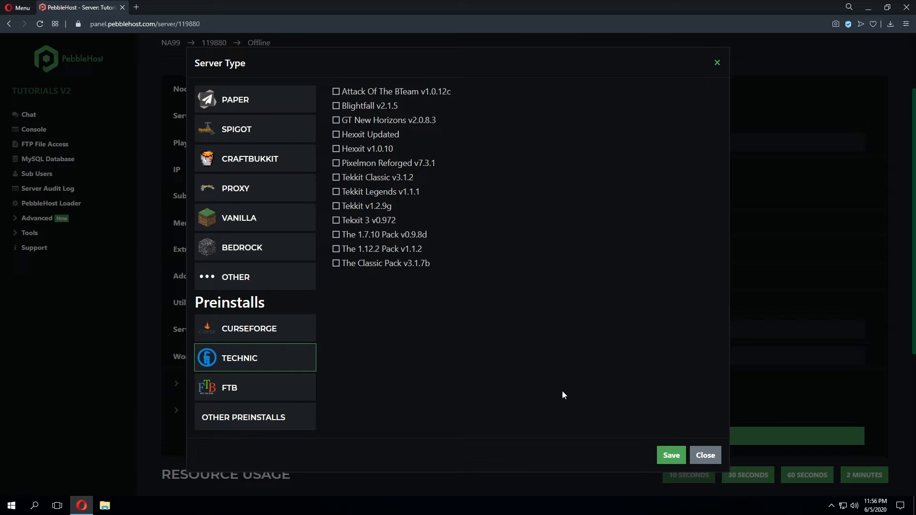
mouse_move(468, 400)
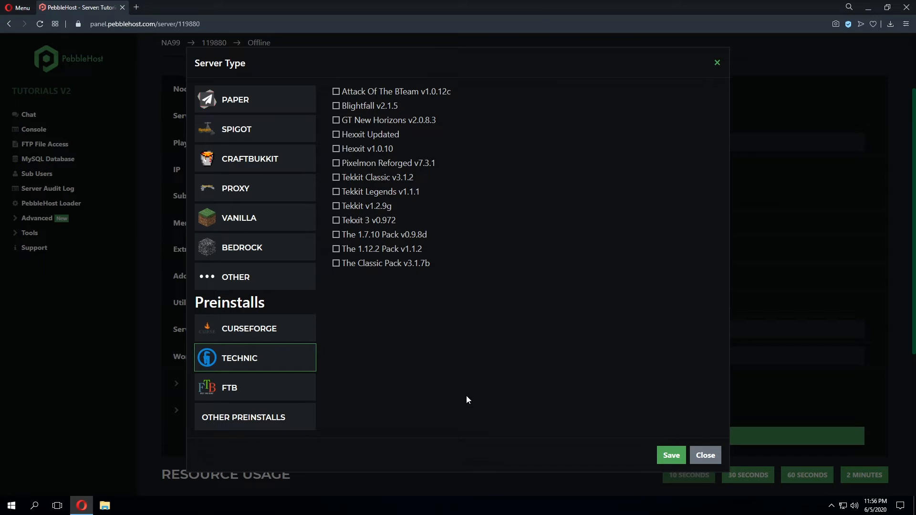
Step: Tick FTB Ultimate Reloaded v1.9.1 in the FTB modpack preinstall list
click(229, 388)
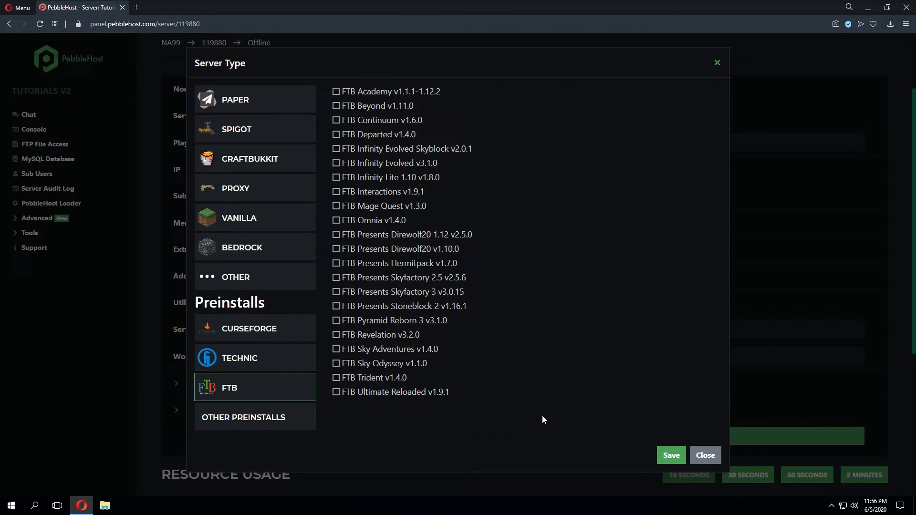
click(336, 392)
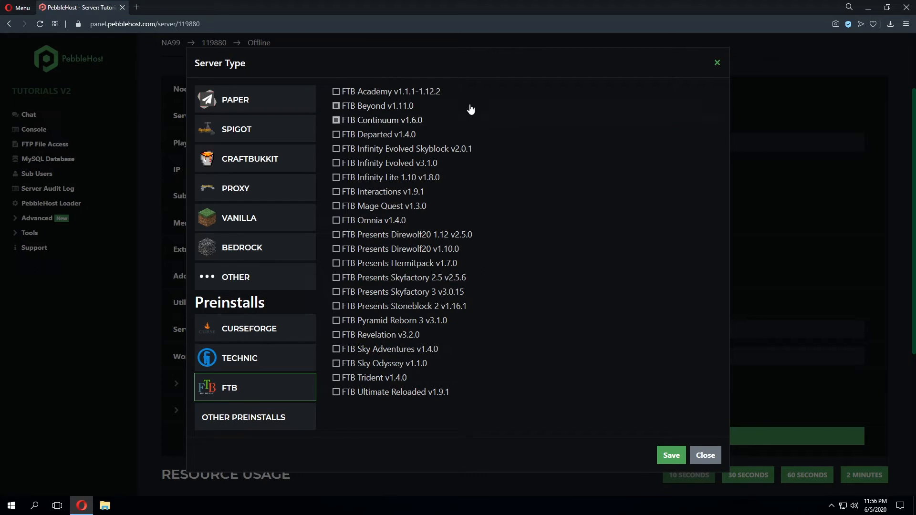
mouse_move(389, 396)
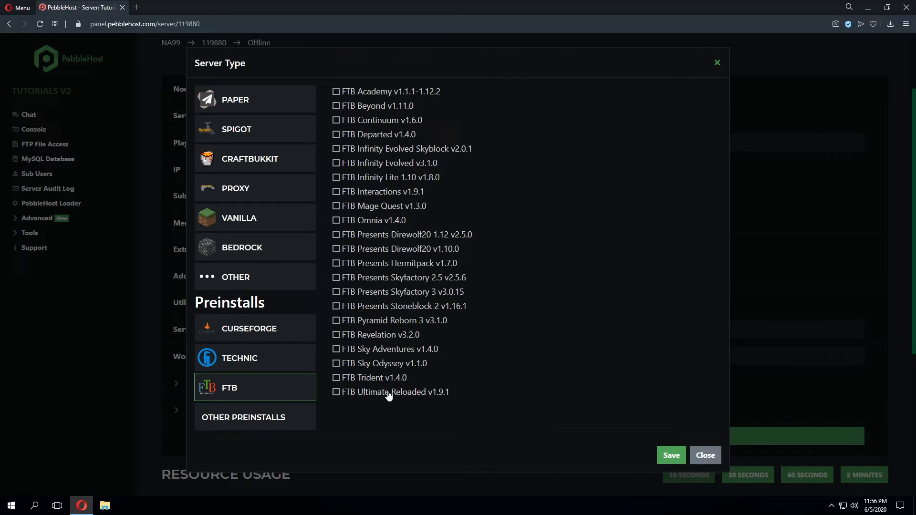
mouse_move(412, 397)
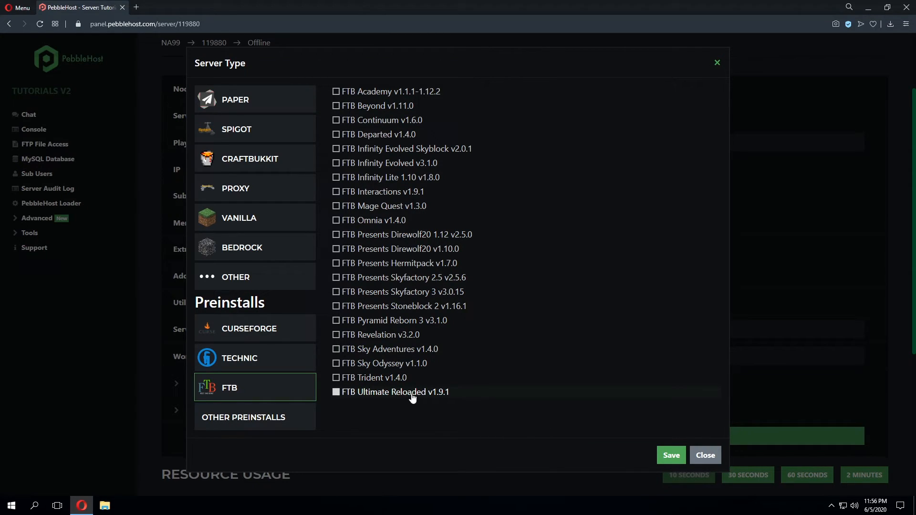
click(336, 393)
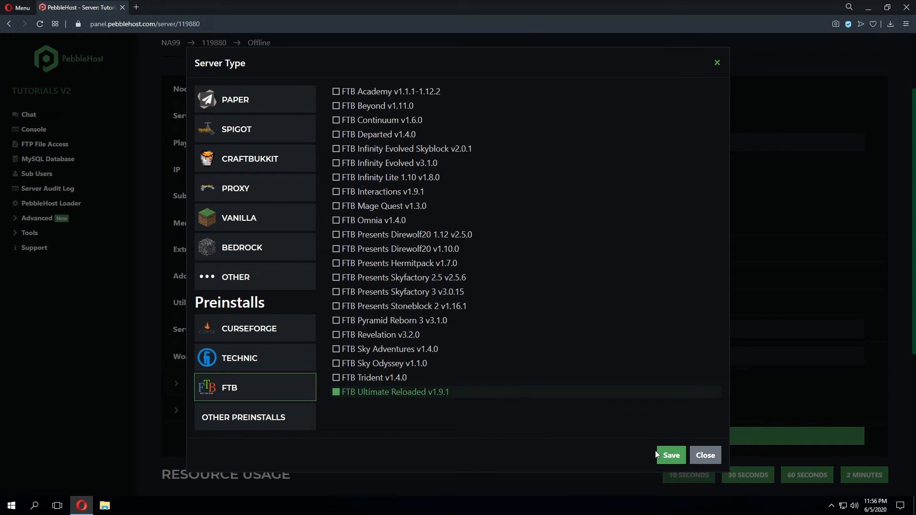
Step: Save FTB Ultimate Reloaded v1.9.1 as the server type, bringing up the run-preinstall warning
click(671, 455)
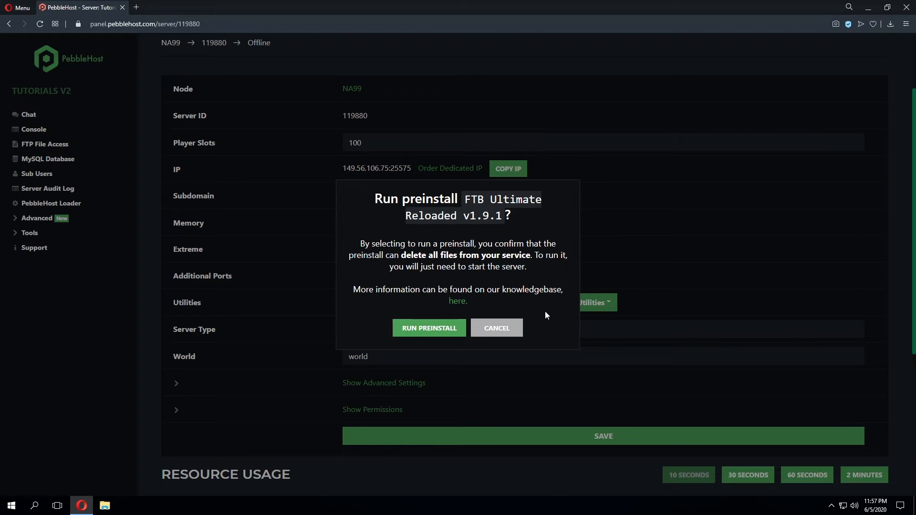
mouse_move(552, 313)
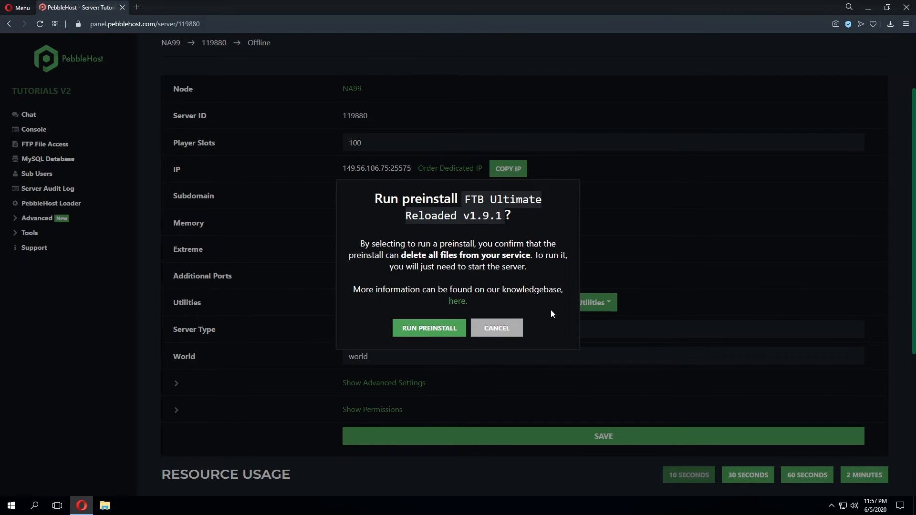
mouse_move(465, 310)
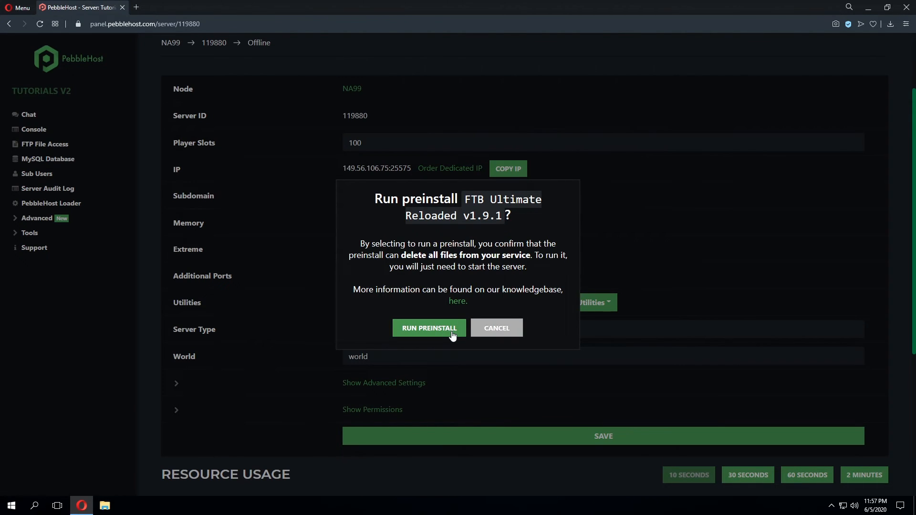
Step: Confirm the FTB Ultimate Reloaded preinstall and start the server so it shows Online
click(430, 329)
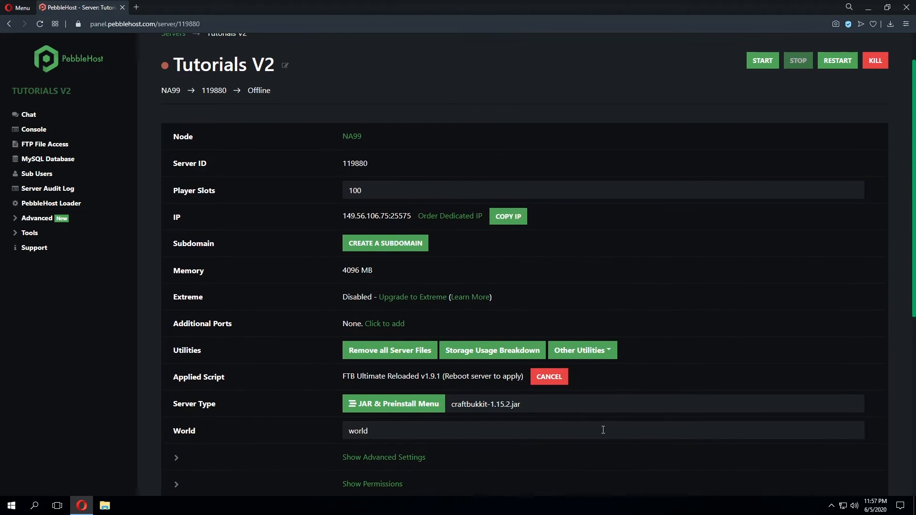
mouse_move(357, 391)
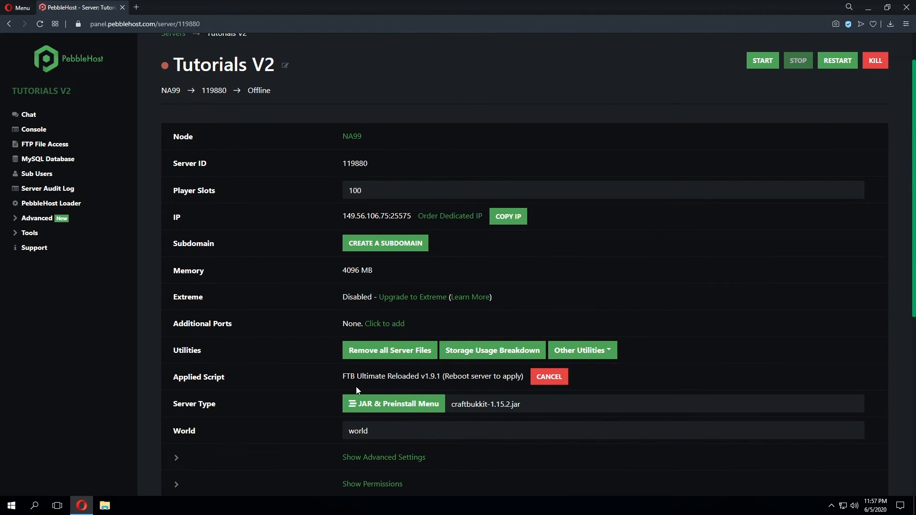
mouse_move(419, 386)
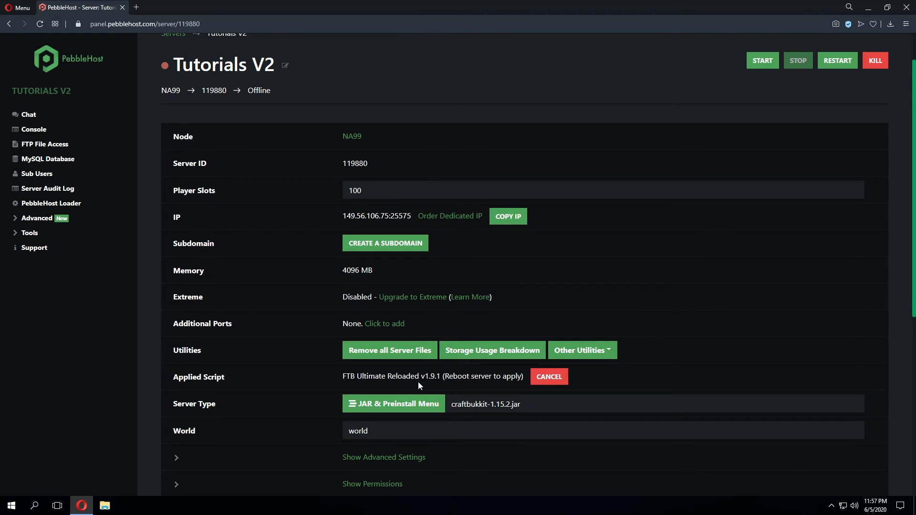
scroll(down, 3)
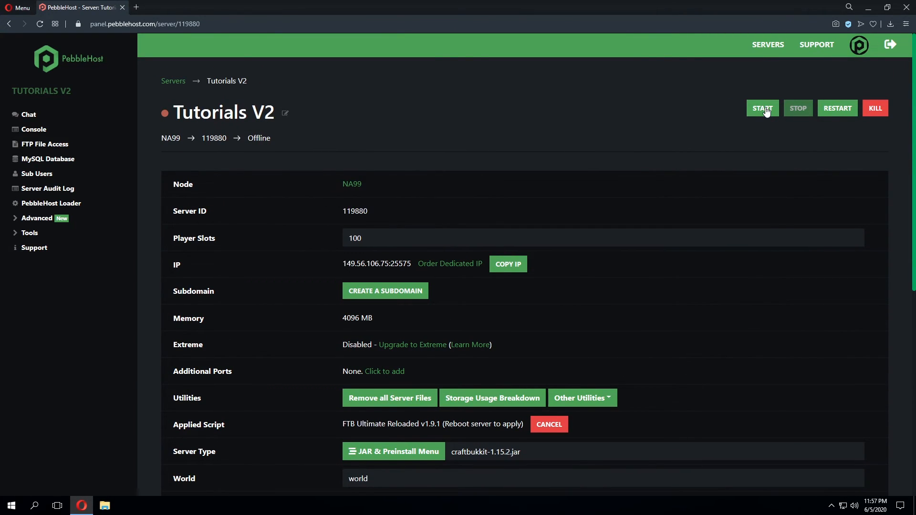
click(762, 108)
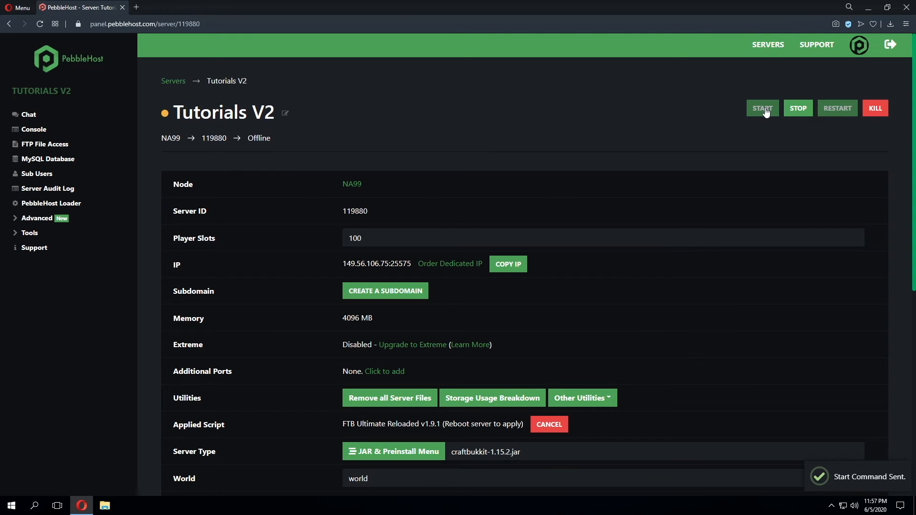
scroll(down, 3)
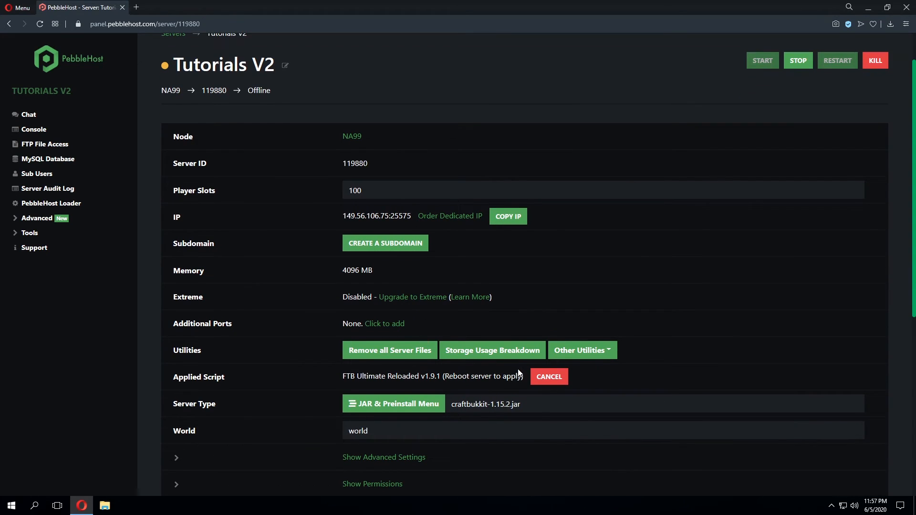
mouse_move(52, 133)
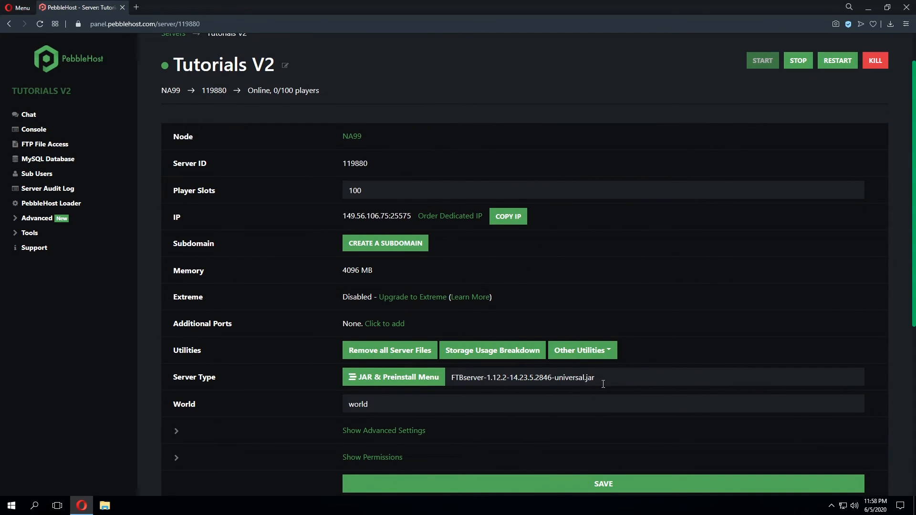
mouse_move(663, 364)
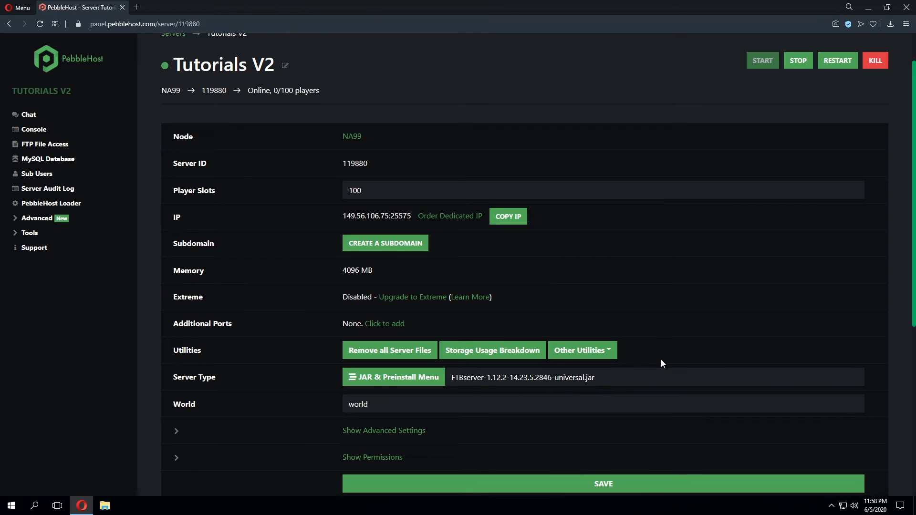
mouse_move(615, 378)
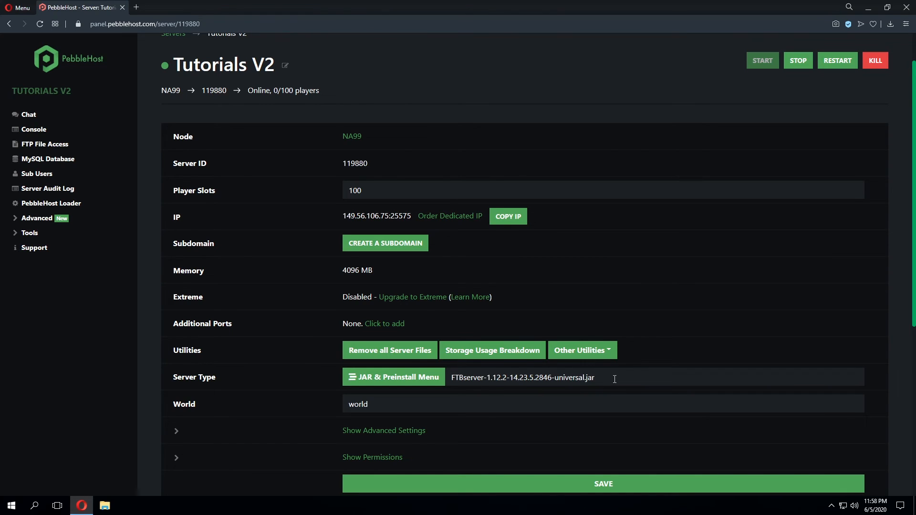
mouse_move(785, 179)
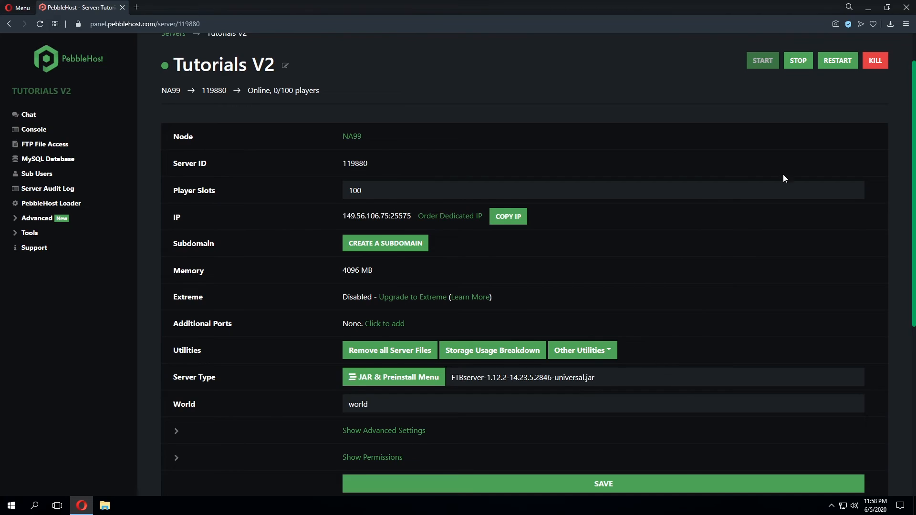
Step: Choose Forge 1.7.10 v10.13.4.1558 under Other Preinstalls, save it and confirm running the preinstall
click(394, 377)
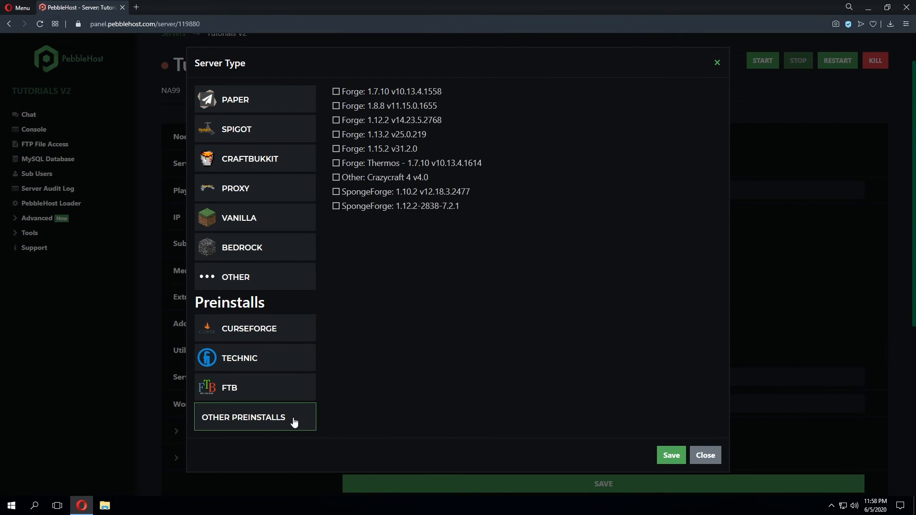
mouse_move(475, 380)
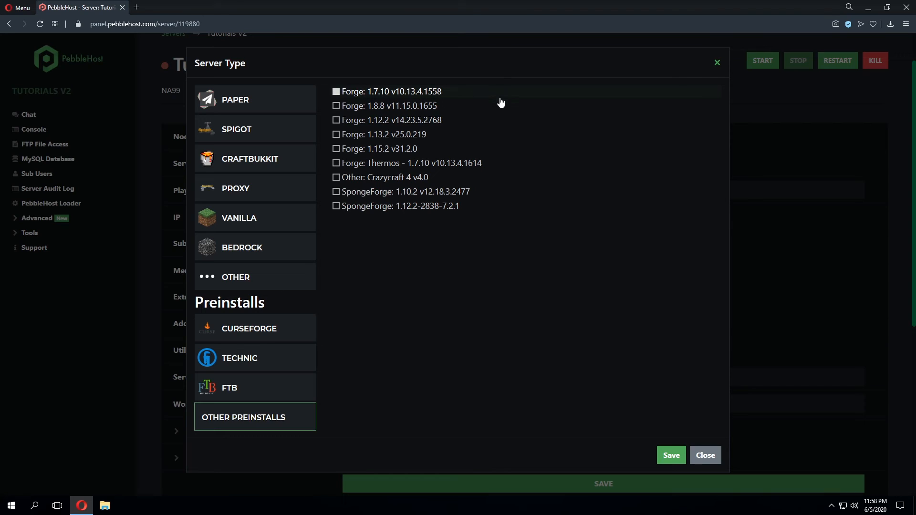
mouse_move(508, 149)
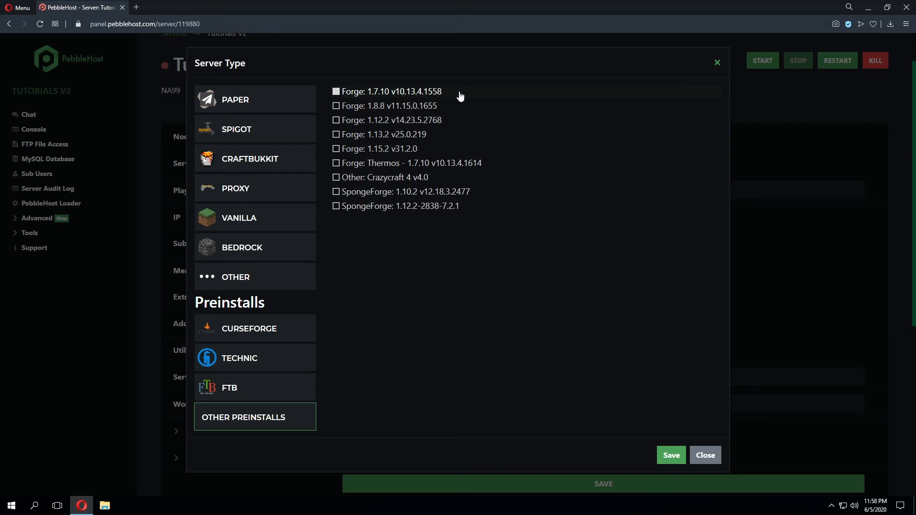
click(334, 91)
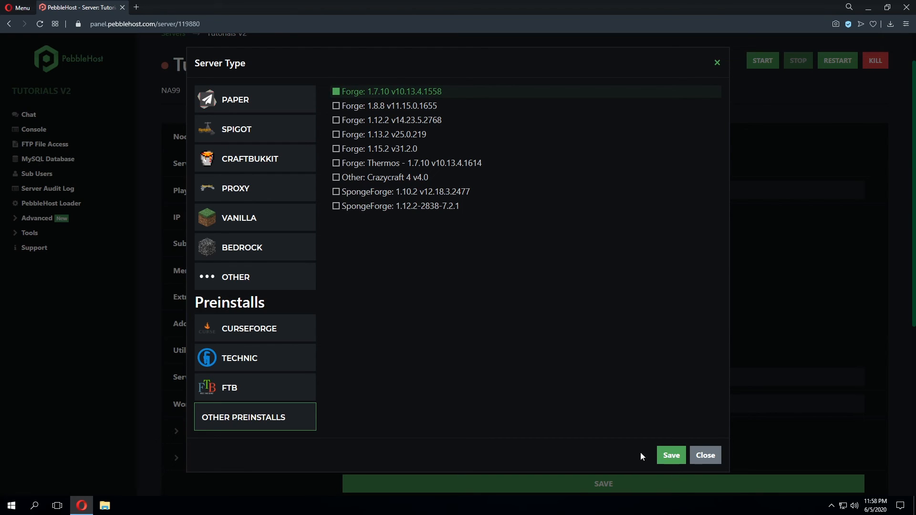
click(672, 456)
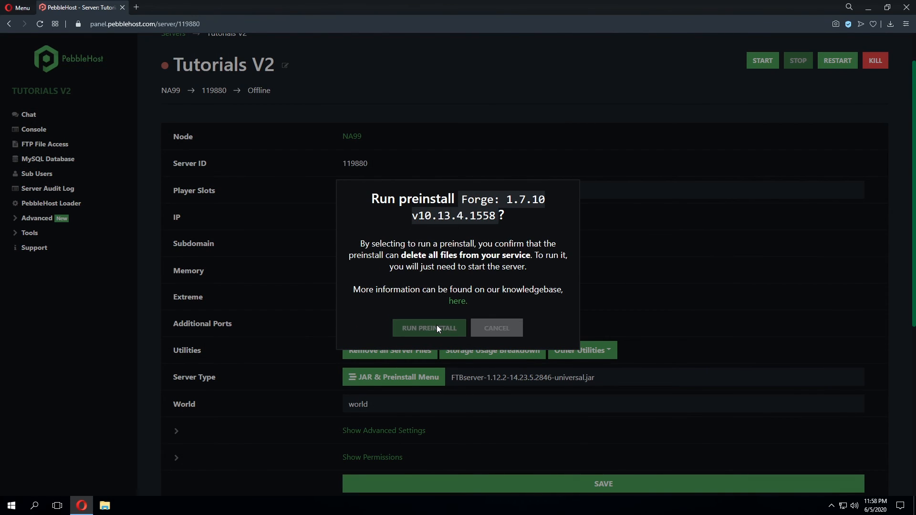
click(429, 329)
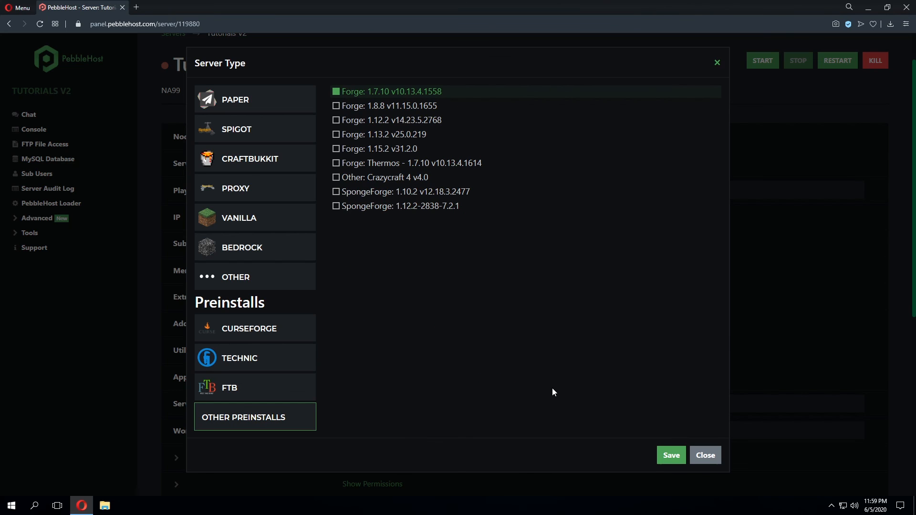
mouse_move(588, 386)
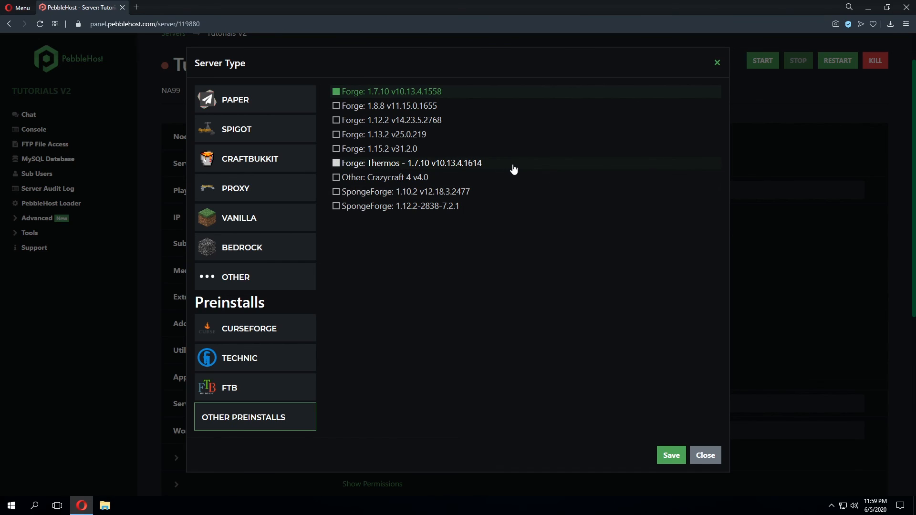
mouse_move(462, 178)
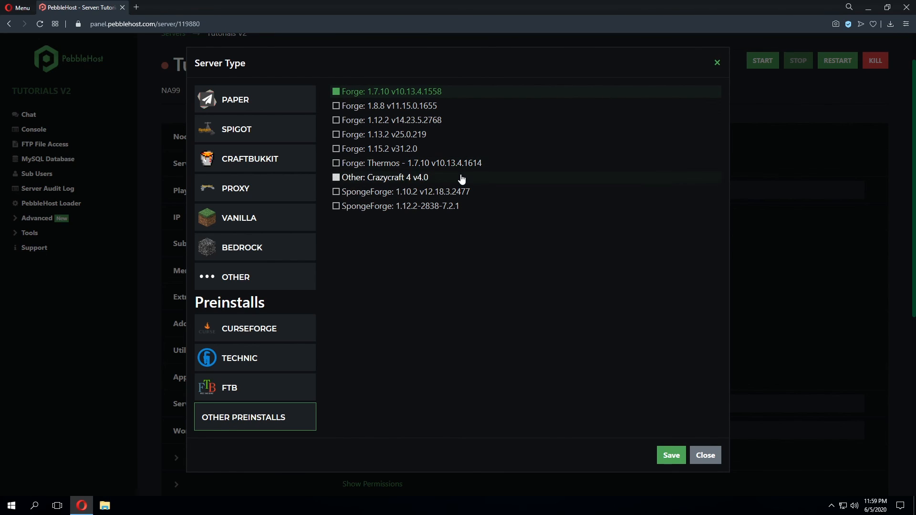